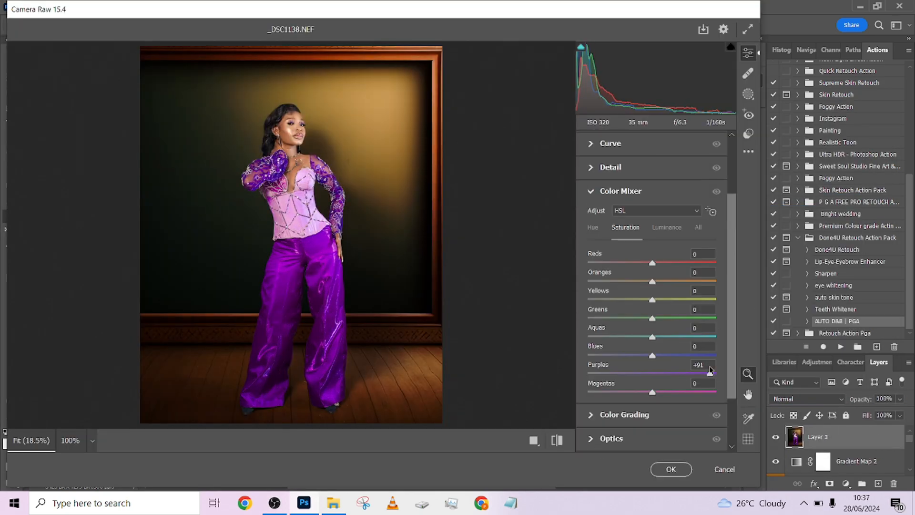
# Leave the Camera Raw preview and bring up the Hyper realistic images folder
pyautogui.click(671, 469)
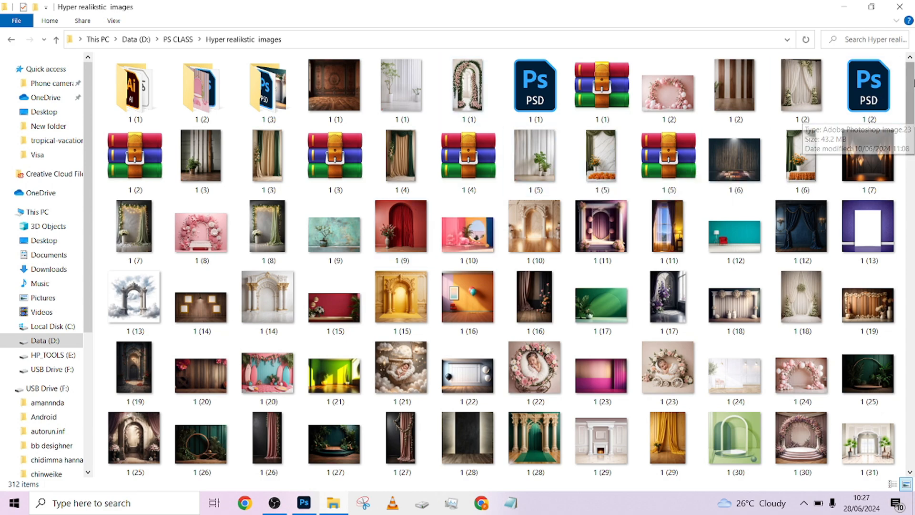
pyautogui.scroll(-3)
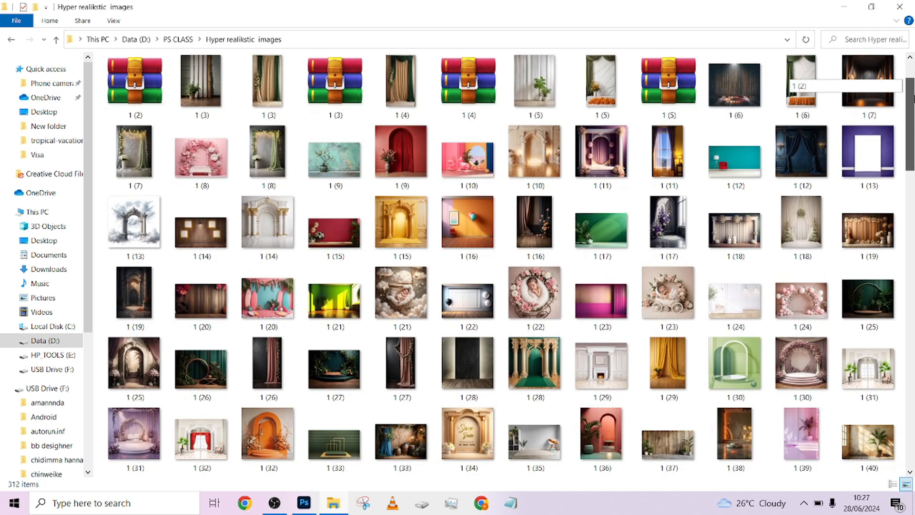
pyautogui.scroll(-3)
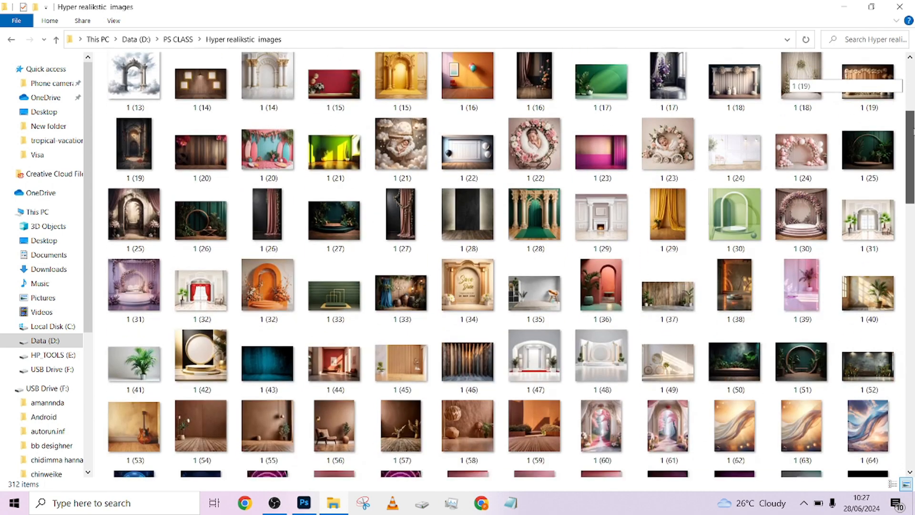
pyautogui.scroll(-3)
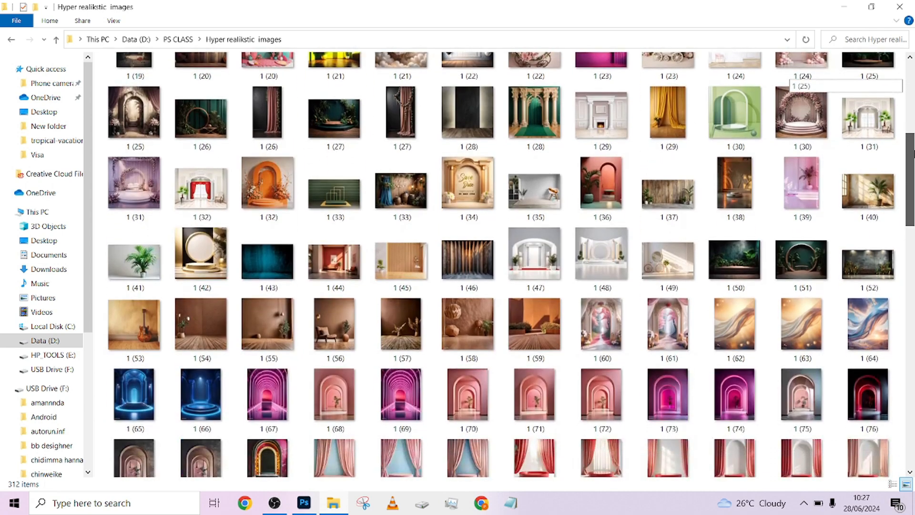
pyautogui.scroll(-3)
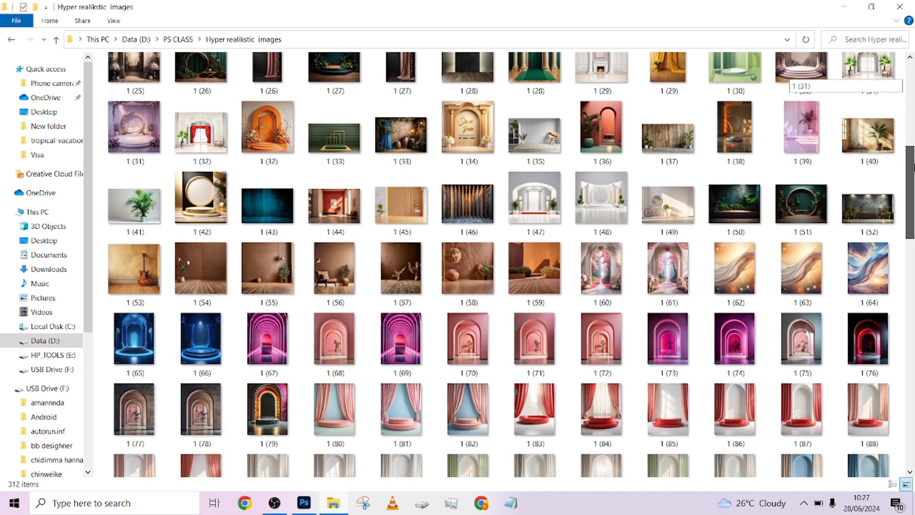
pyautogui.scroll(-3)
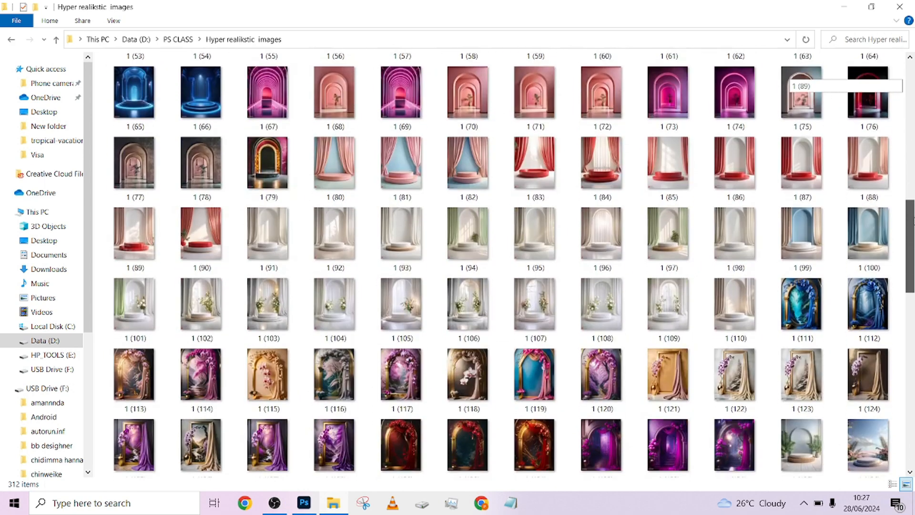
pyautogui.scroll(-3)
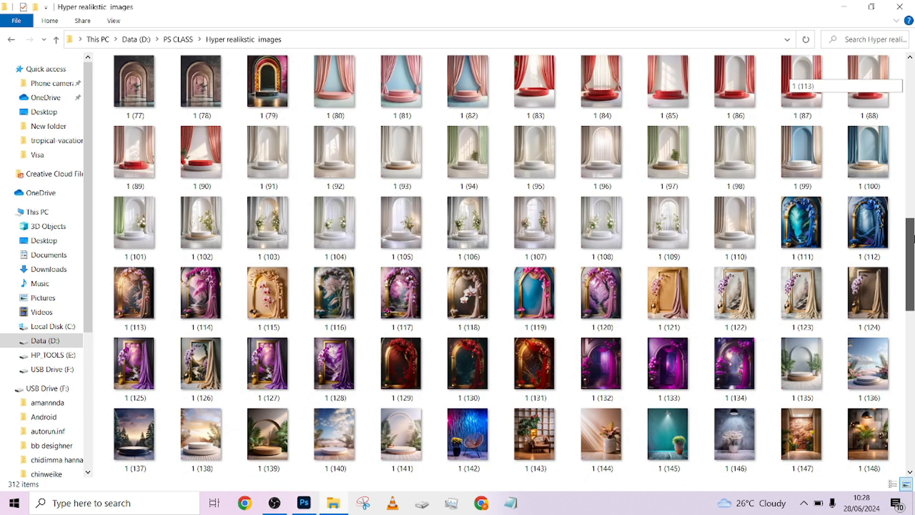
pyautogui.scroll(-3)
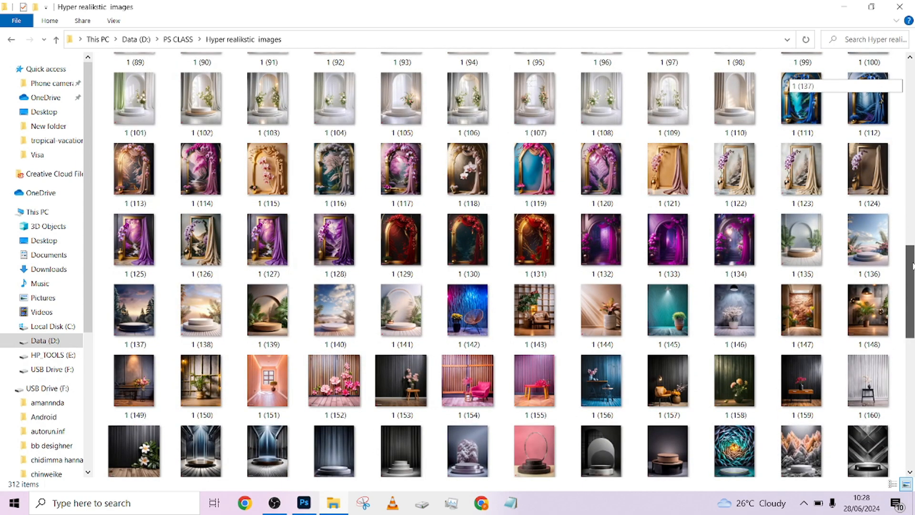
pyautogui.scroll(-3)
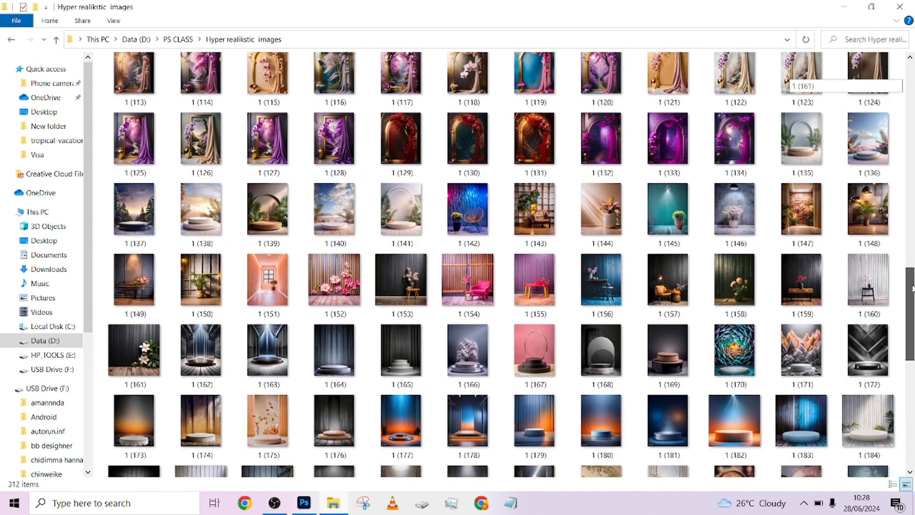
pyautogui.scroll(-3)
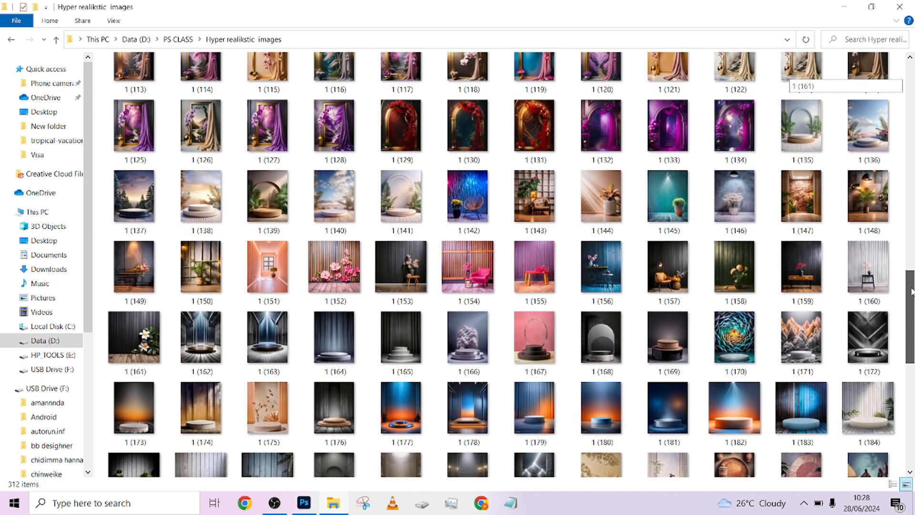
pyautogui.scroll(-3)
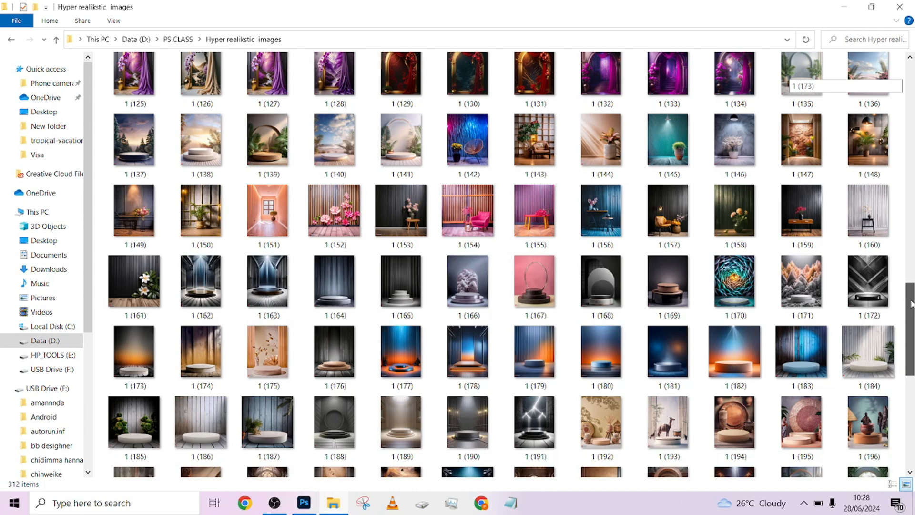
pyautogui.scroll(-3)
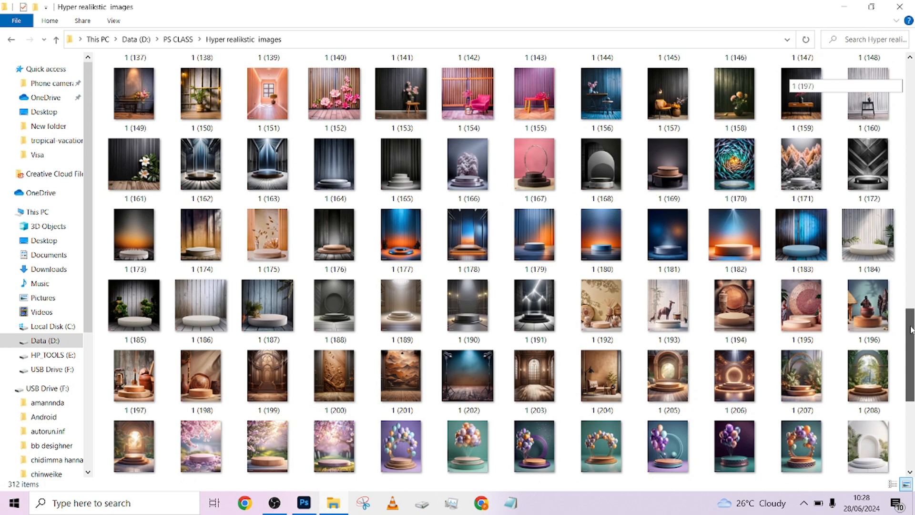
pyautogui.scroll(-3)
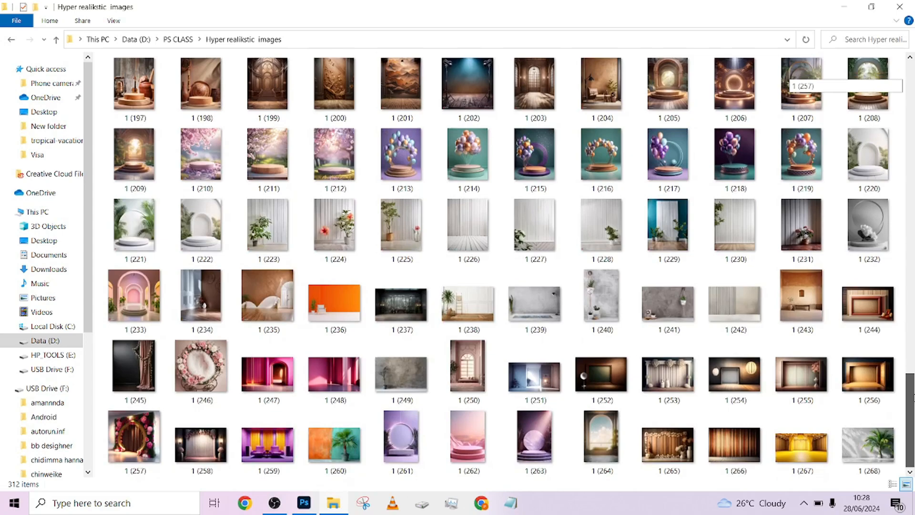
# Return to the portrait and run Done4U Retouch with a 0.8-pixel Gaussian Blur radius
pyautogui.click(304, 503)
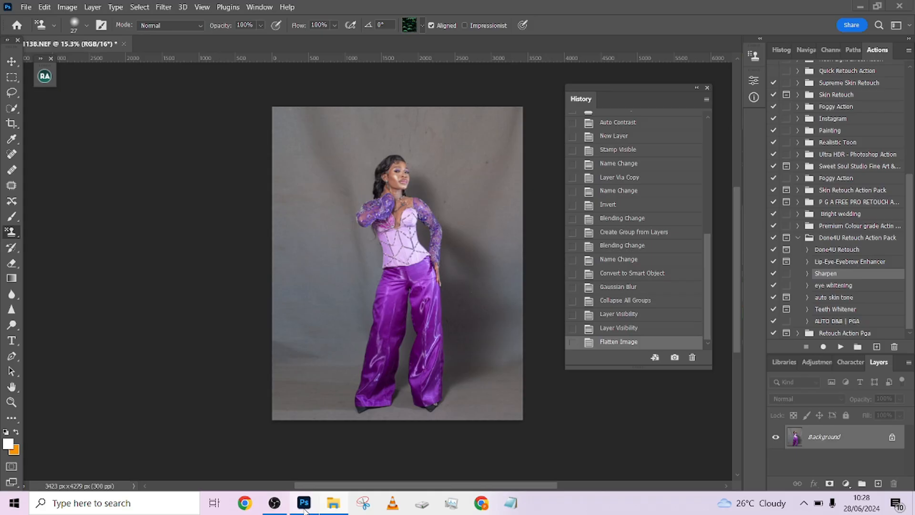
pyautogui.moveTo(665, 244)
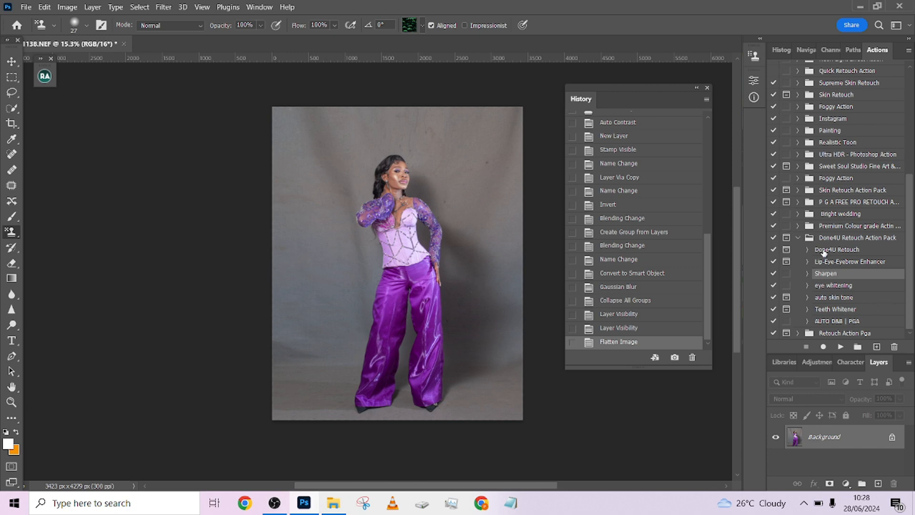
pyautogui.moveTo(883, 262)
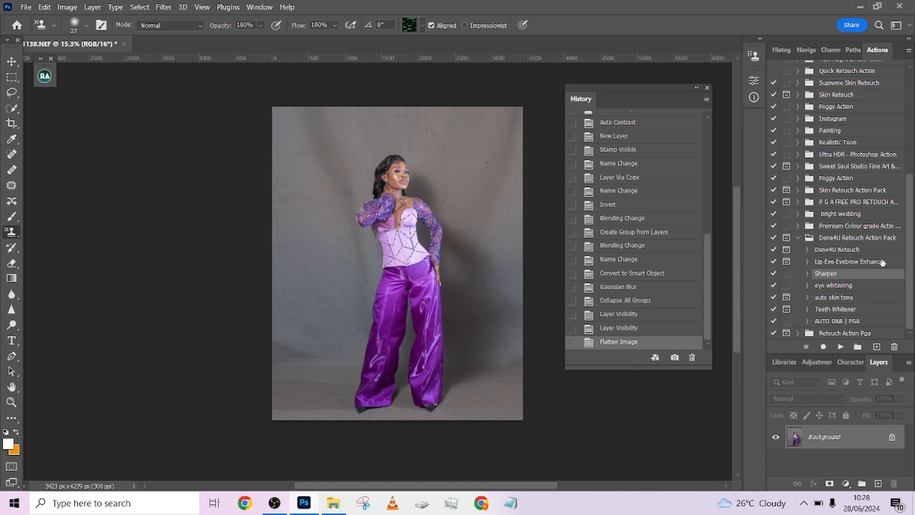
pyautogui.moveTo(881, 264)
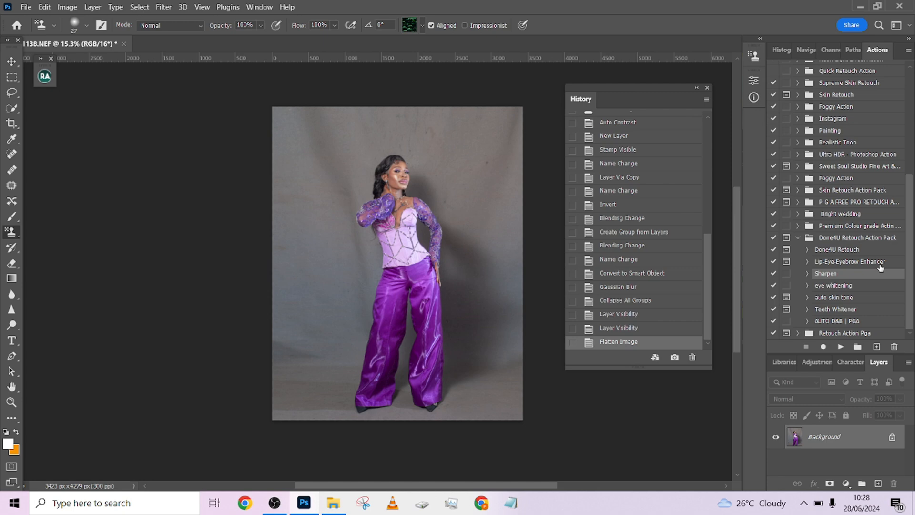
pyautogui.moveTo(823, 245)
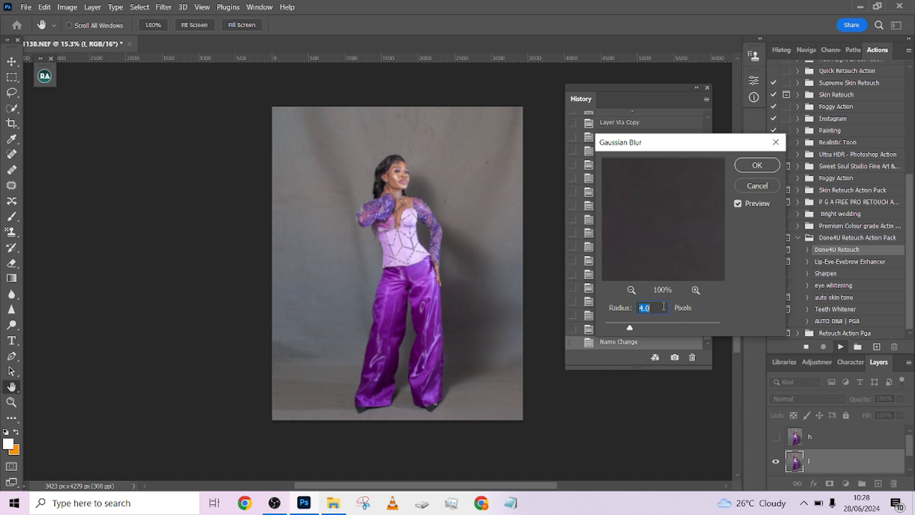
pyautogui.write('0')
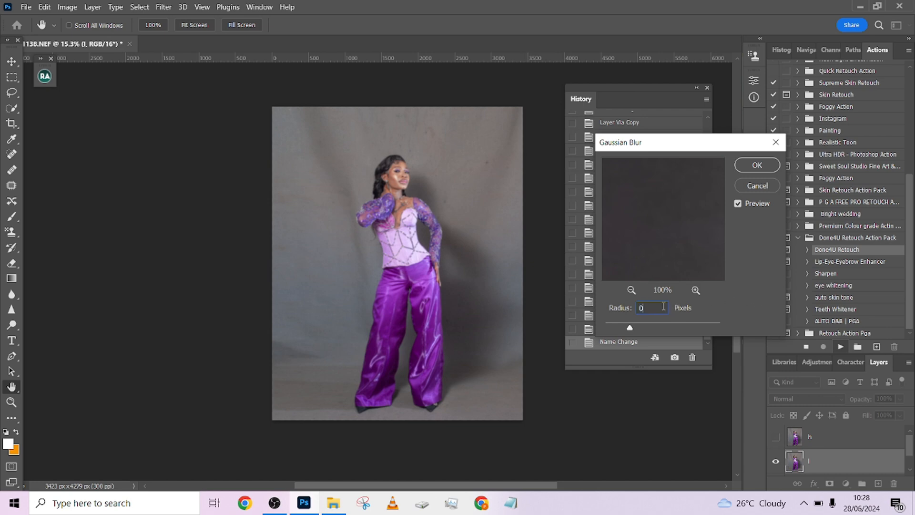
pyautogui.write('0.8')
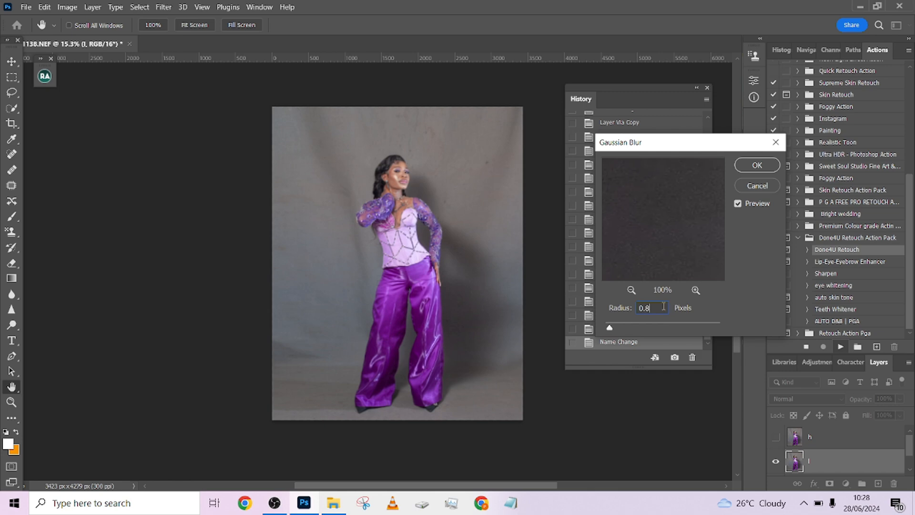
pyautogui.click(757, 165)
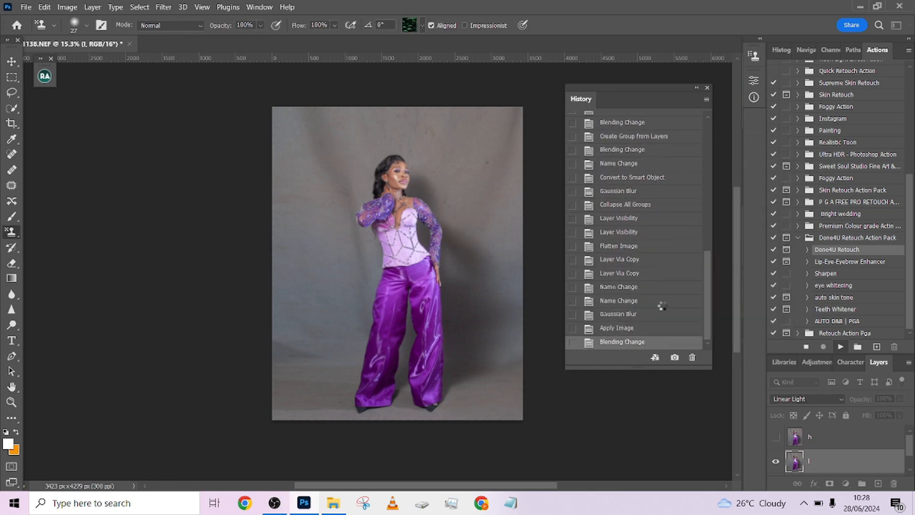
pyautogui.click(808, 398)
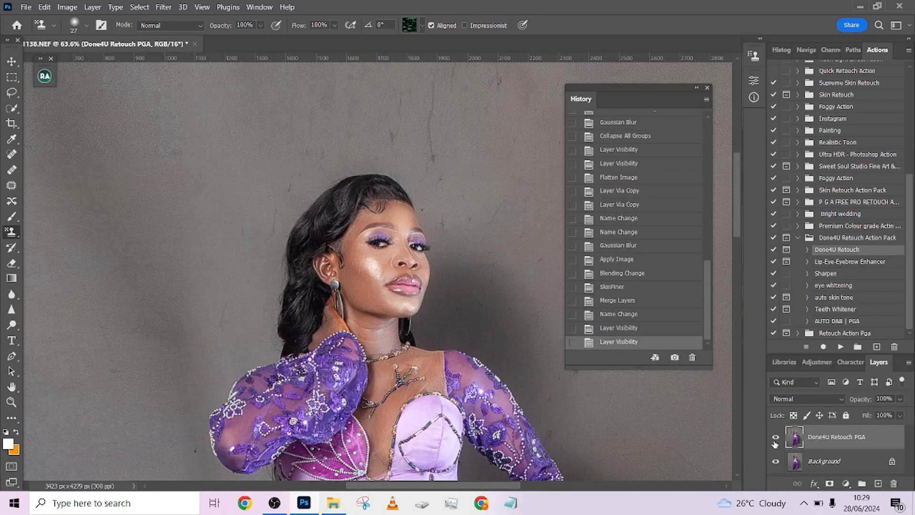
# Review the retouched layer and flatten the image into one background layer
pyautogui.scroll(-3)
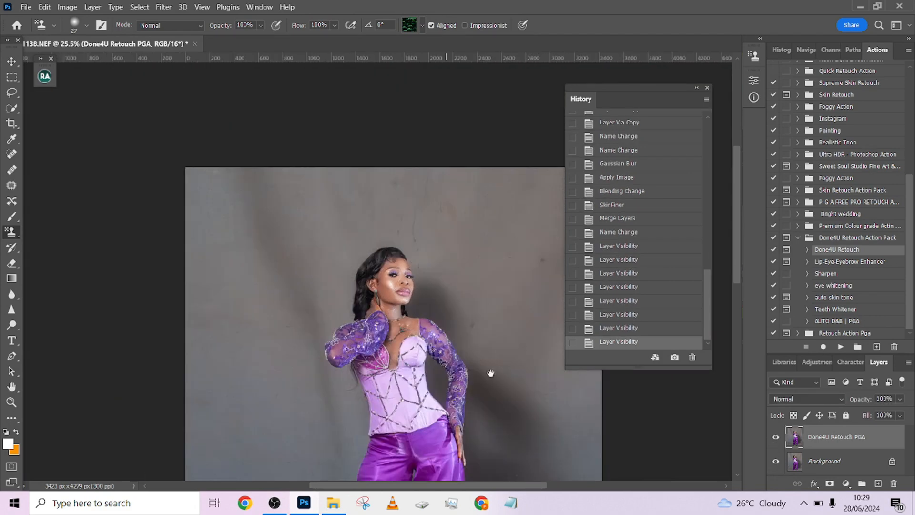
pyautogui.scroll(-3)
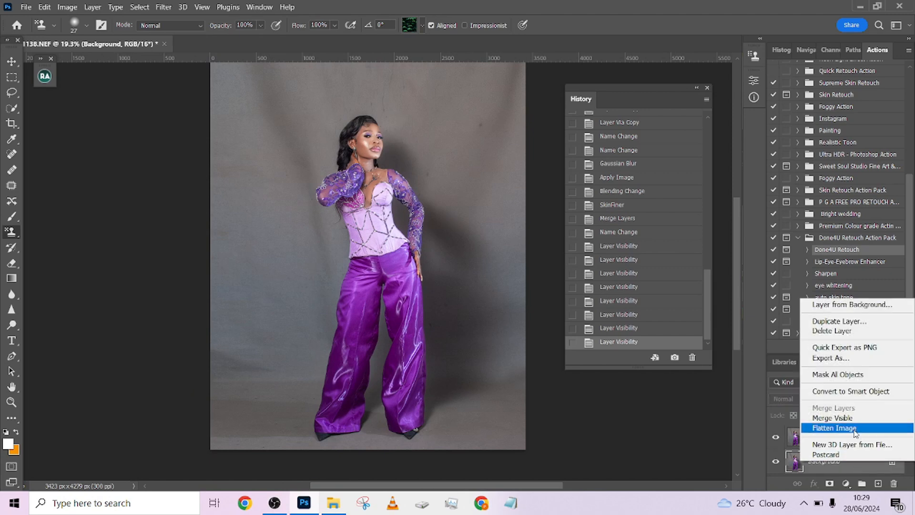
pyautogui.click(833, 428)
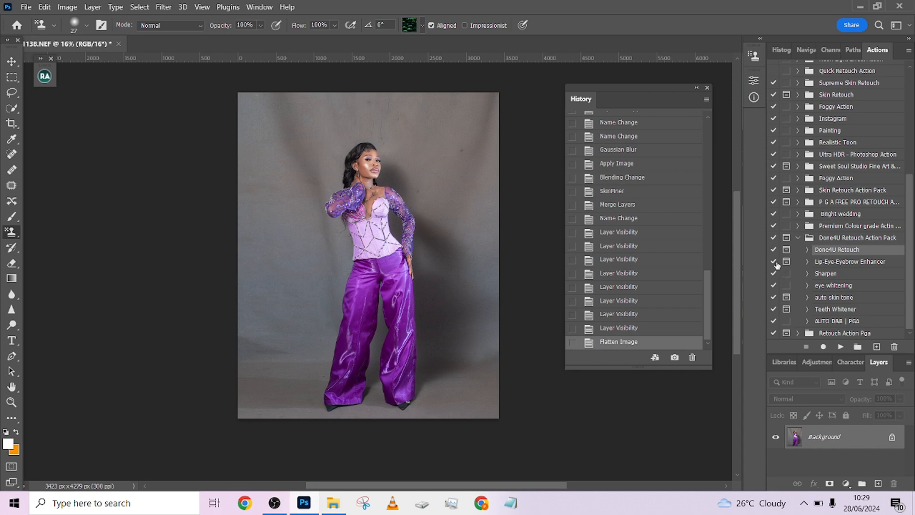
pyautogui.moveTo(775, 265)
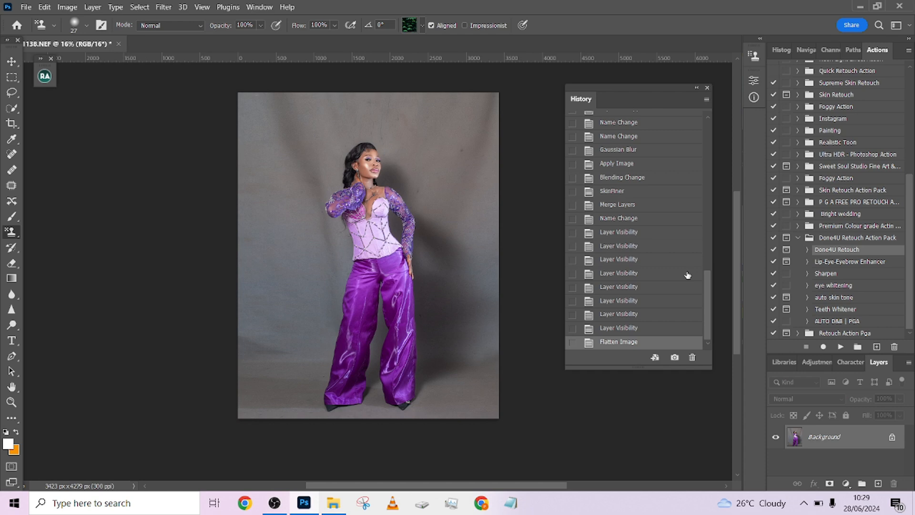
pyautogui.moveTo(686, 274)
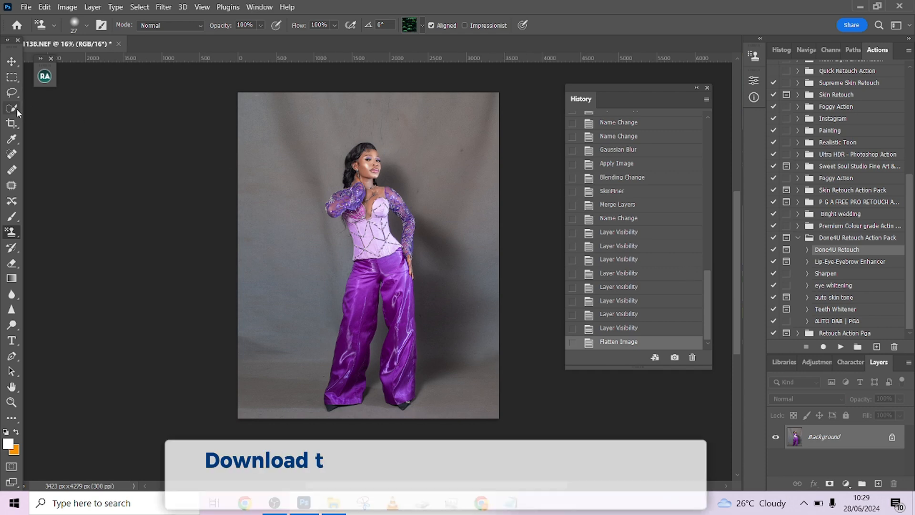
# Select the woman with Select Subject and extend the selection around her trouser hems and shoes
pyautogui.click(11, 107)
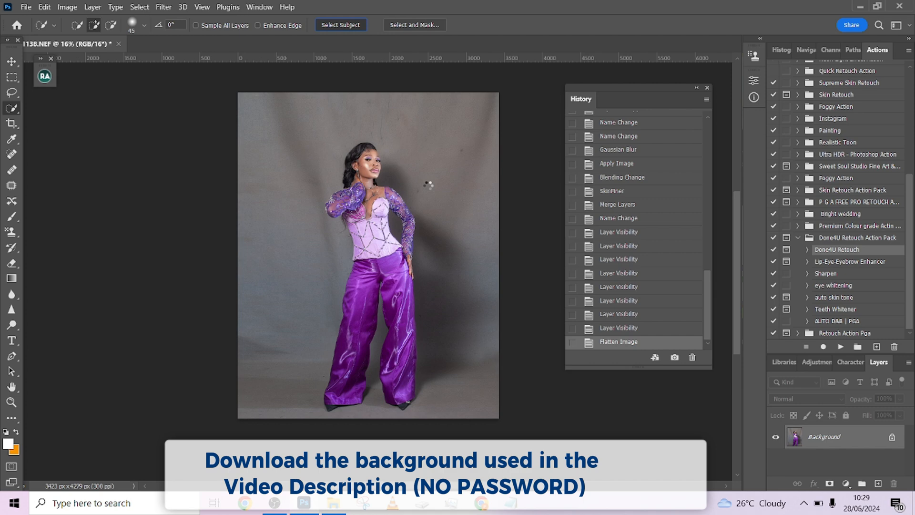
pyautogui.click(340, 24)
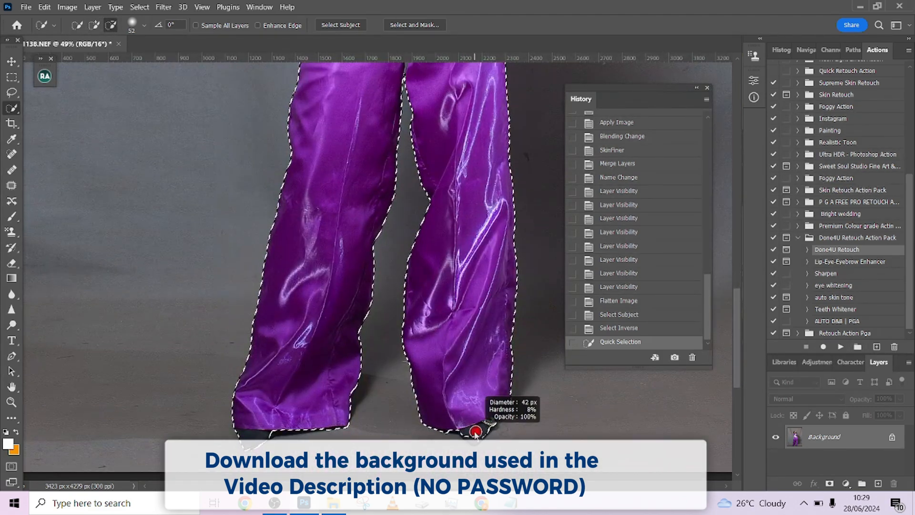
pyautogui.click(476, 432)
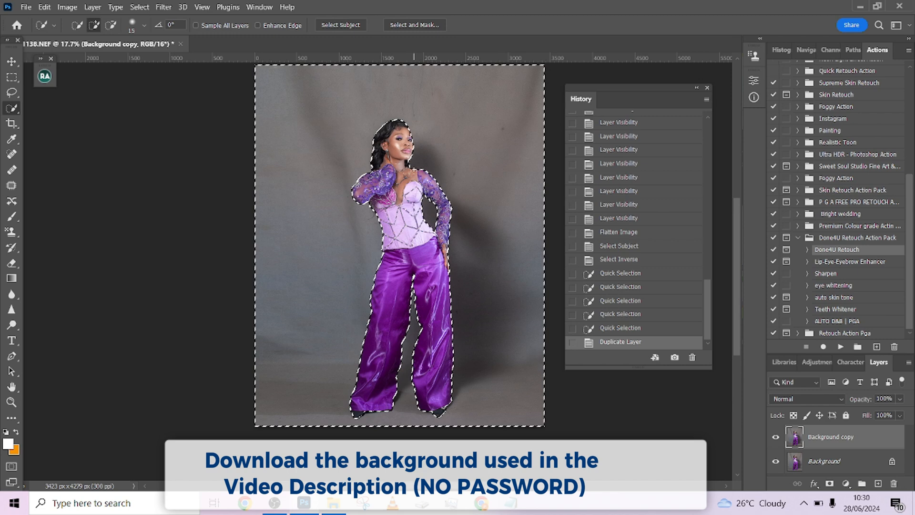
# Cut the grey backdrop onto its own layer via Layer Via Cut and apply a heavy Gaussian Blur
pyautogui.rightClick(414, 175)
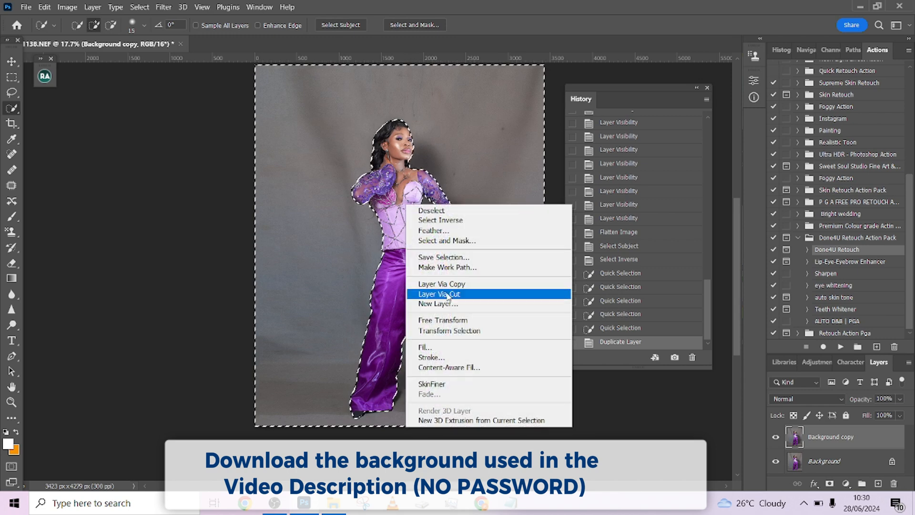
pyautogui.click(439, 293)
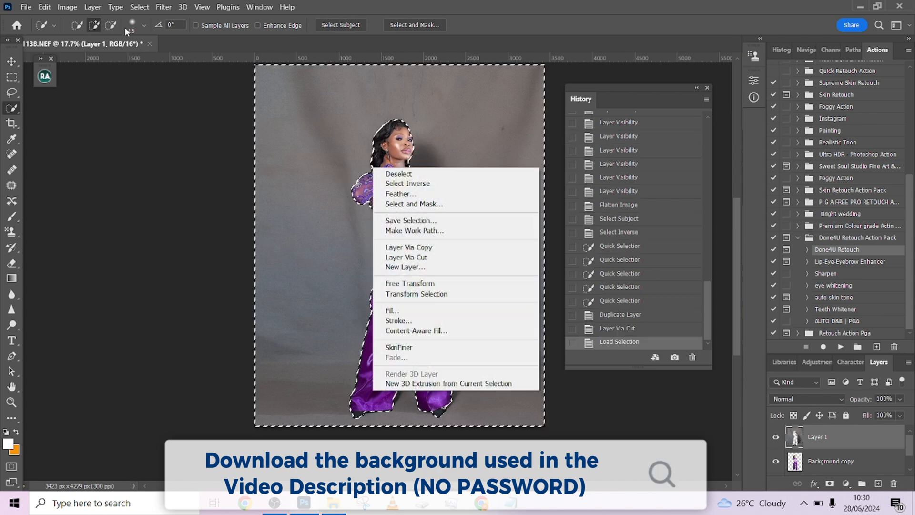
pyautogui.click(163, 7)
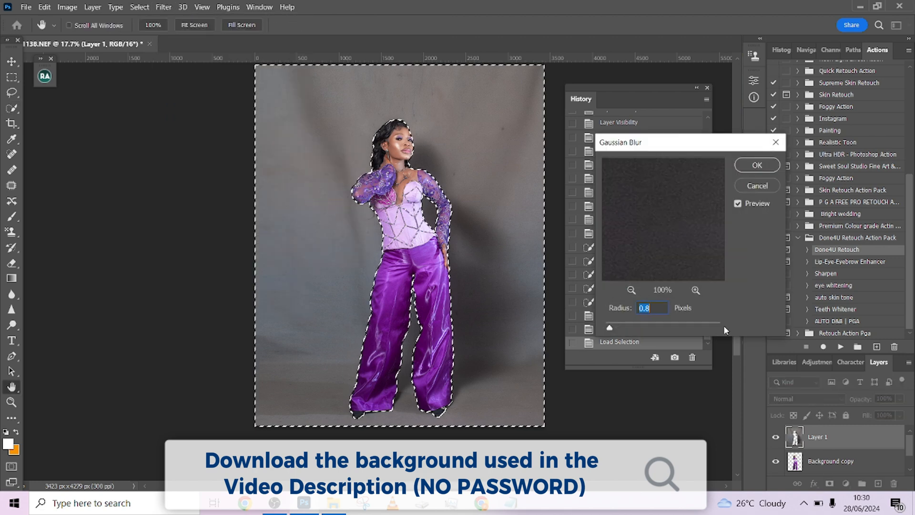
pyautogui.moveTo(609, 328); pyautogui.dragTo(686, 328)
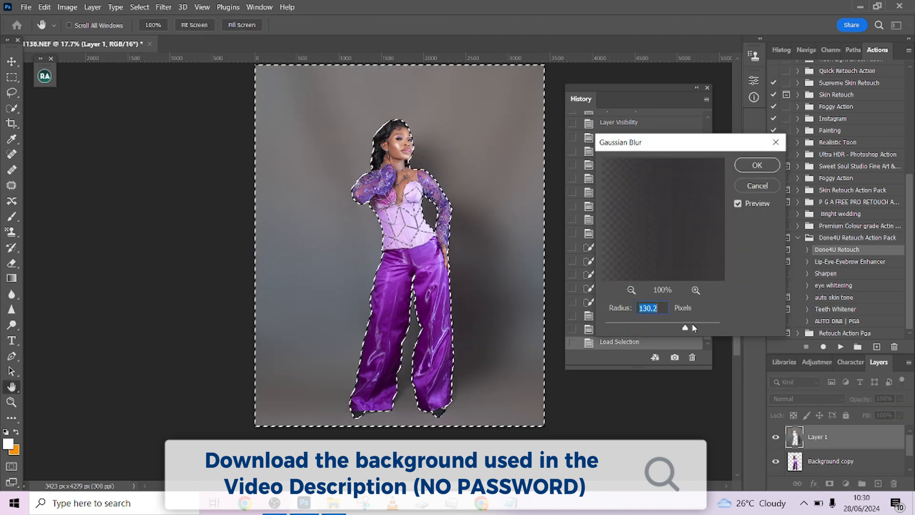
pyautogui.moveTo(685, 328); pyautogui.dragTo(694, 327)
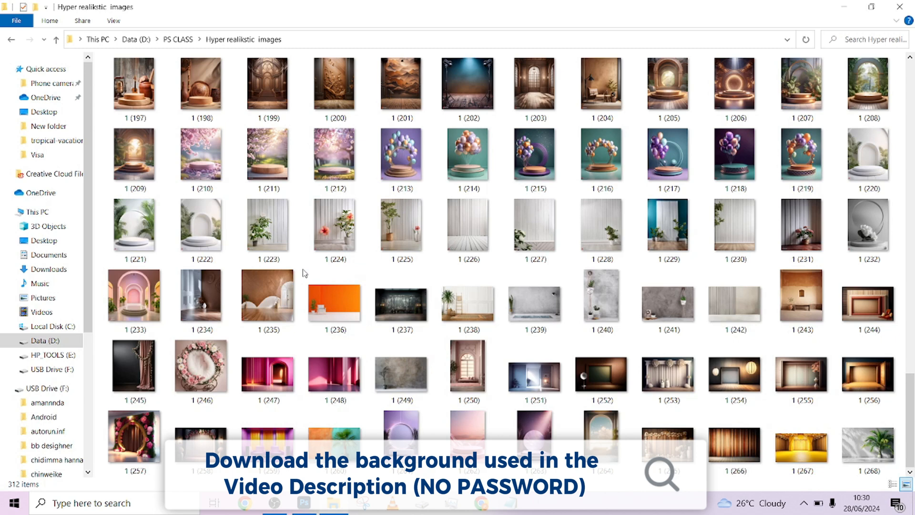
# Open backdrop image 1 (252), the dark framed room, in Photoshop
pyautogui.click(868, 372)
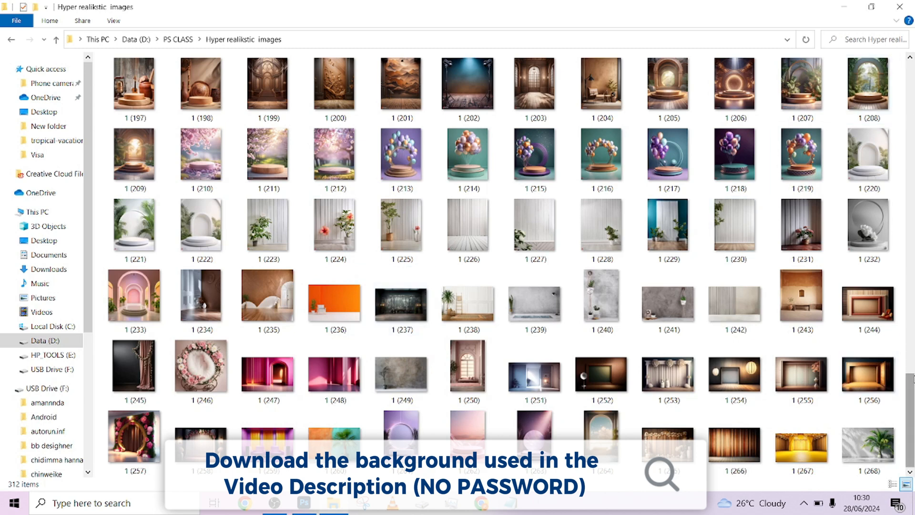
pyautogui.click(602, 374)
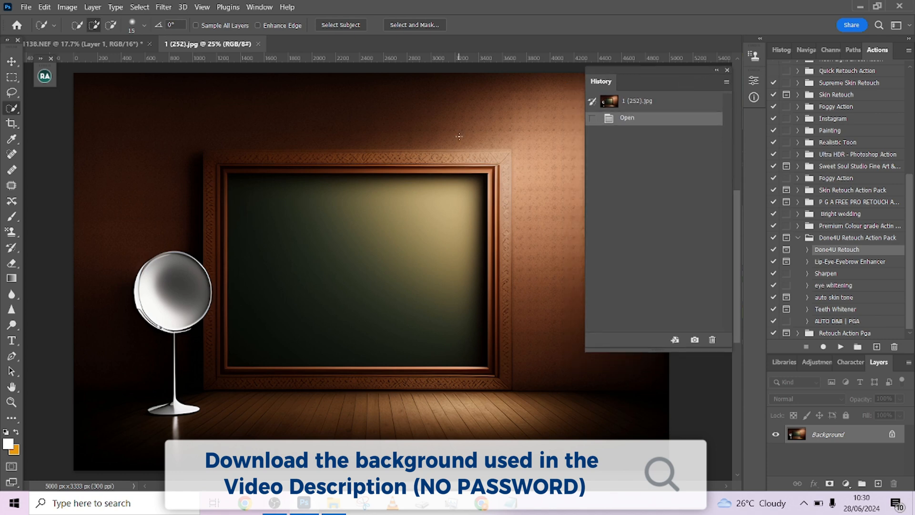
pyautogui.moveTo(362, 130)
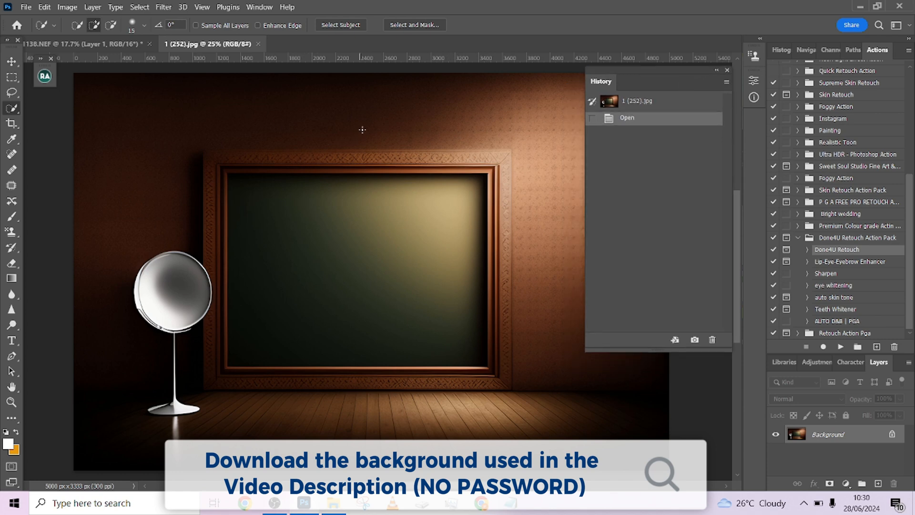
# Crop the framed-room backdrop to a 4:5 portrait around the frame and floor
pyautogui.click(11, 123)
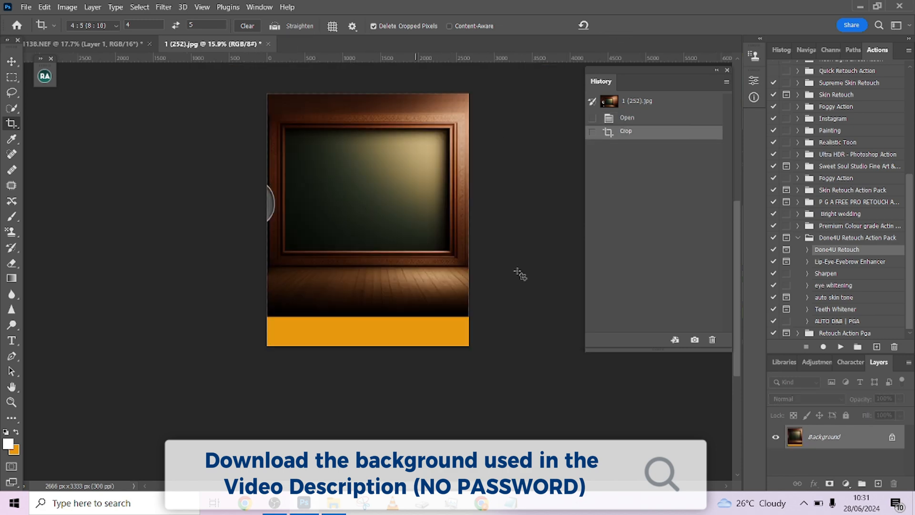
pyautogui.click(11, 77)
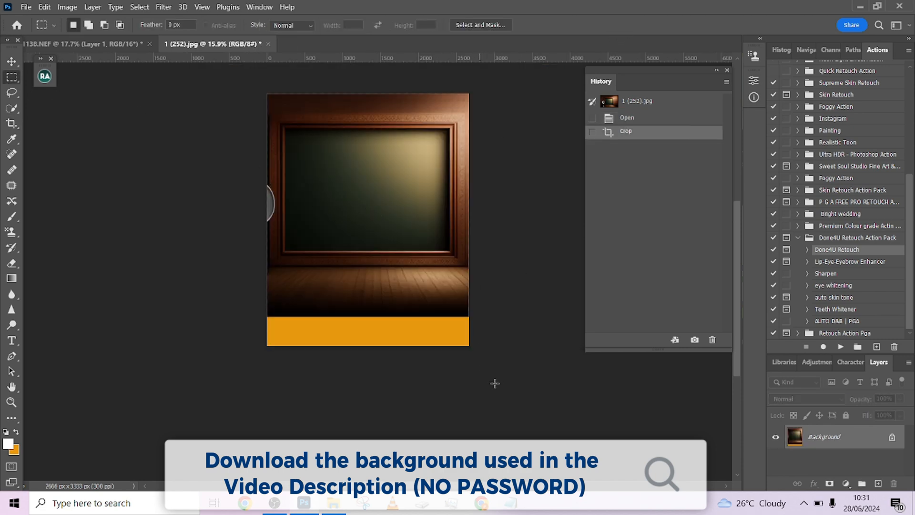
# Marquee the floor and orange strip and stretch it down past the bottom canvas edge
pyautogui.moveTo(268, 271); pyautogui.dragTo(469, 347)
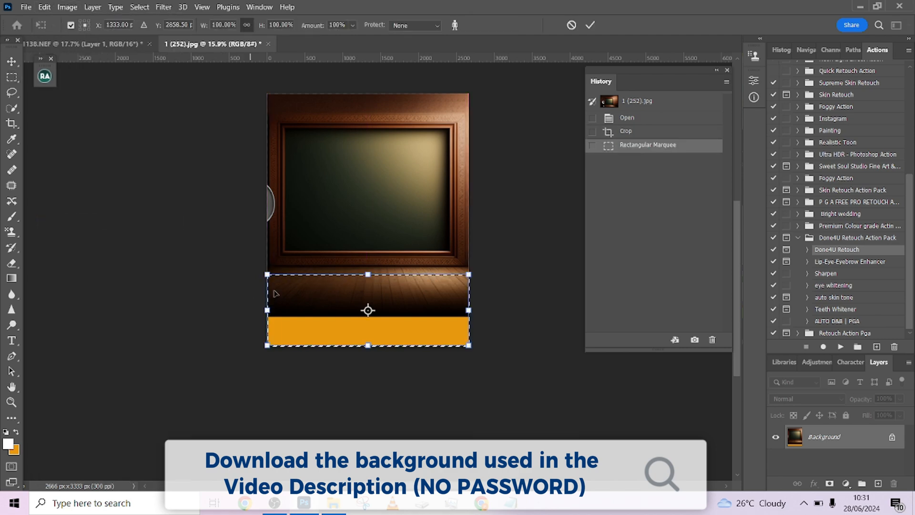
pyautogui.moveTo(368, 343); pyautogui.dragTo(367, 357)
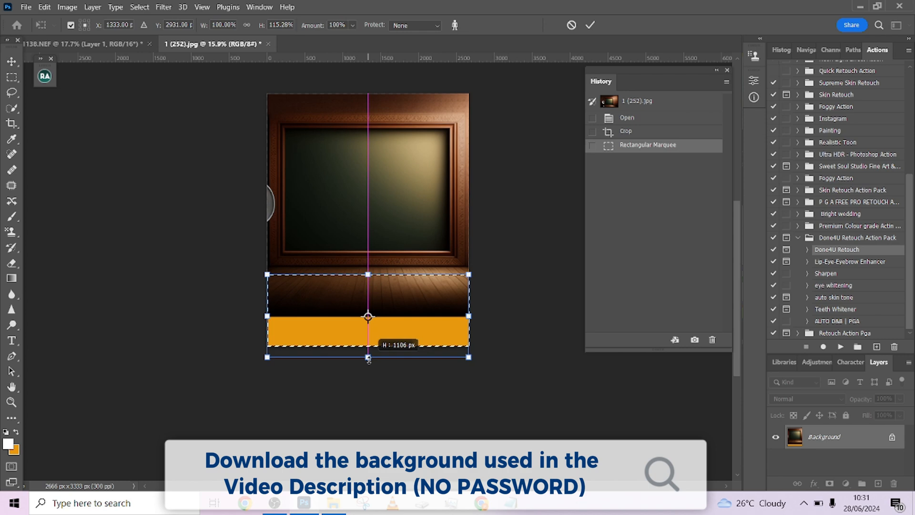
pyautogui.moveTo(367, 358); pyautogui.dragTo(367, 375)
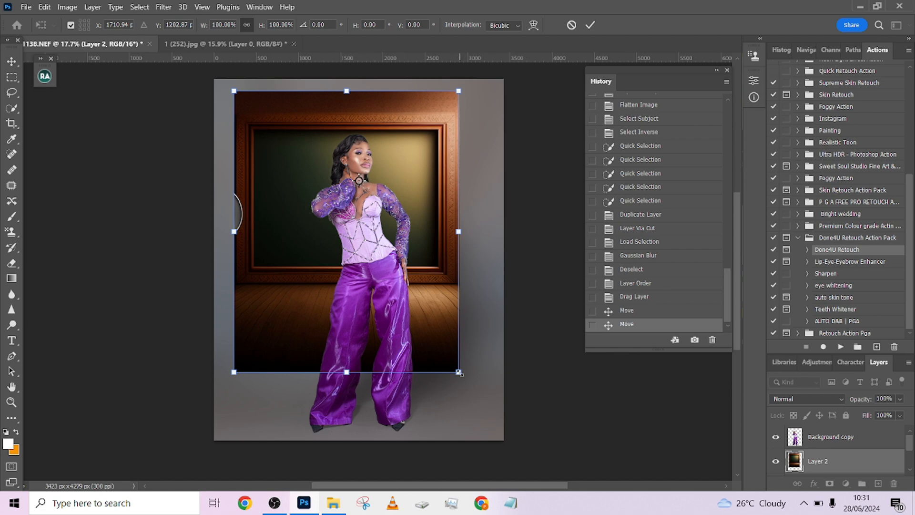
# Free Transform the backdrop larger and centred so the frame fills the canvas behind the woman
pyautogui.moveTo(460, 372); pyautogui.dragTo(520, 476)
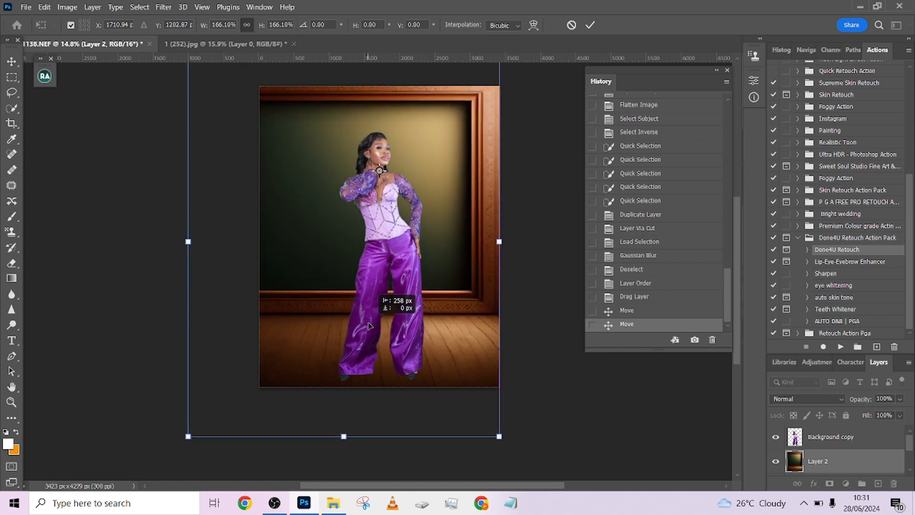
pyautogui.moveTo(368, 326); pyautogui.dragTo(386, 328)
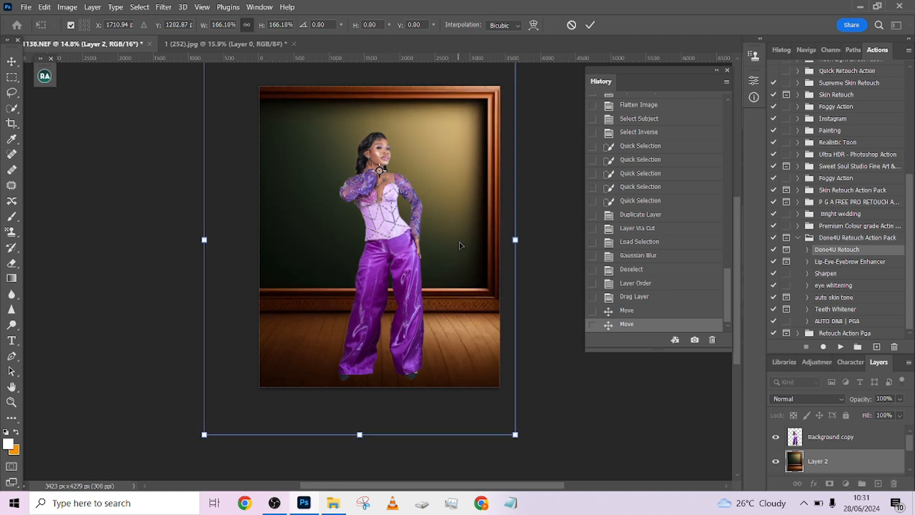
pyautogui.moveTo(514, 240); pyautogui.dragTo(523, 243)
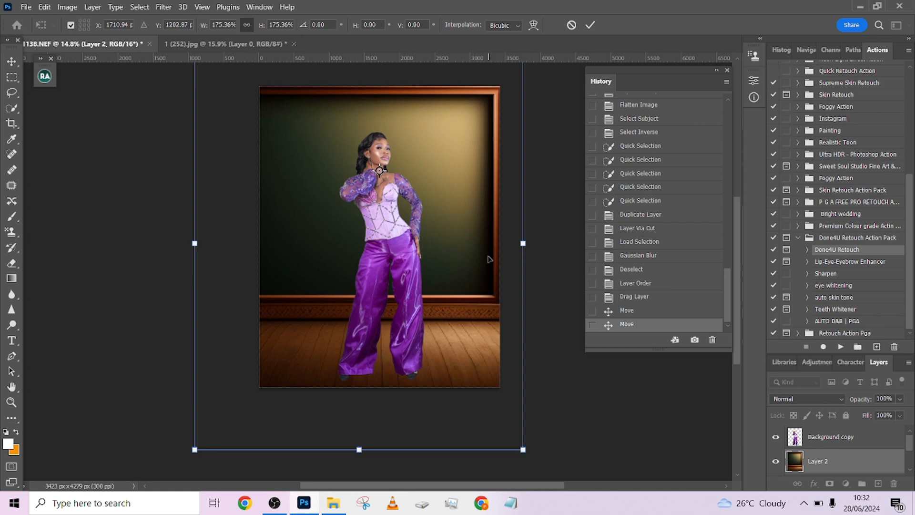
pyautogui.click(590, 25)
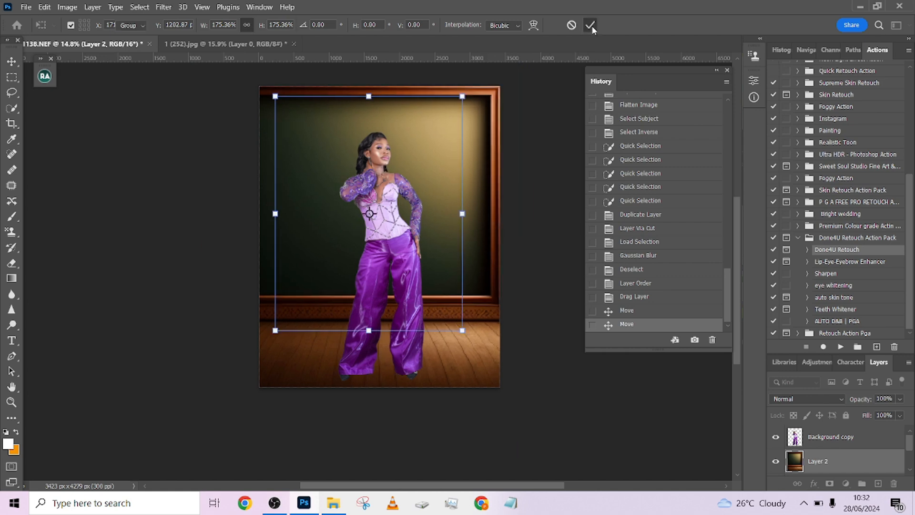
pyautogui.click(590, 25)
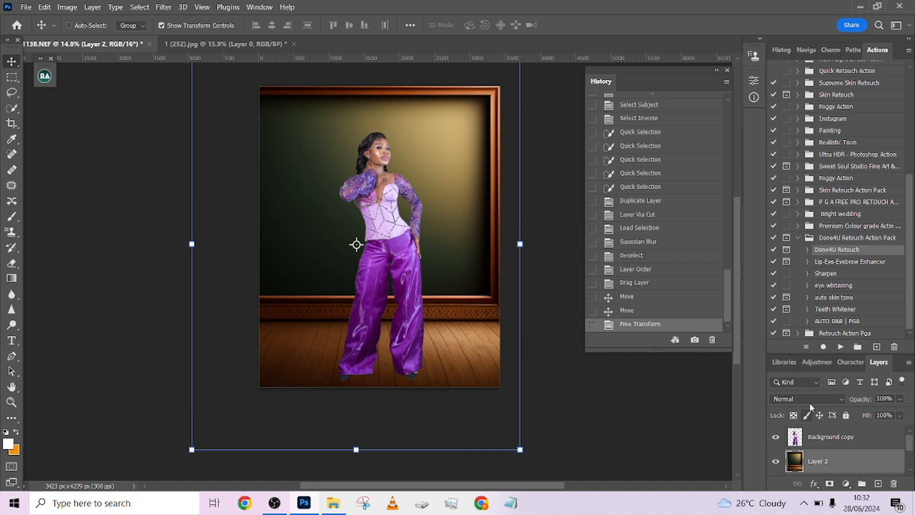
pyautogui.moveTo(807, 398)
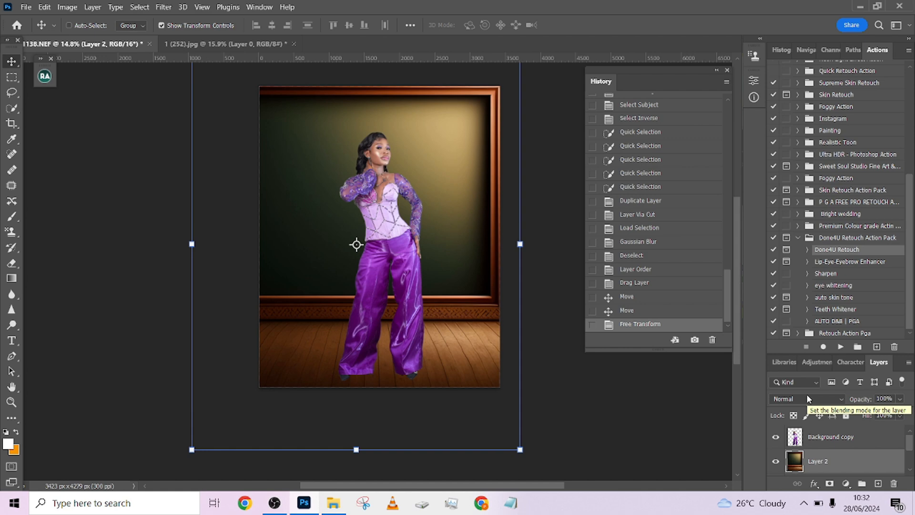
# Set the backdrop layer's blend mode to Overlay
pyautogui.click(805, 399)
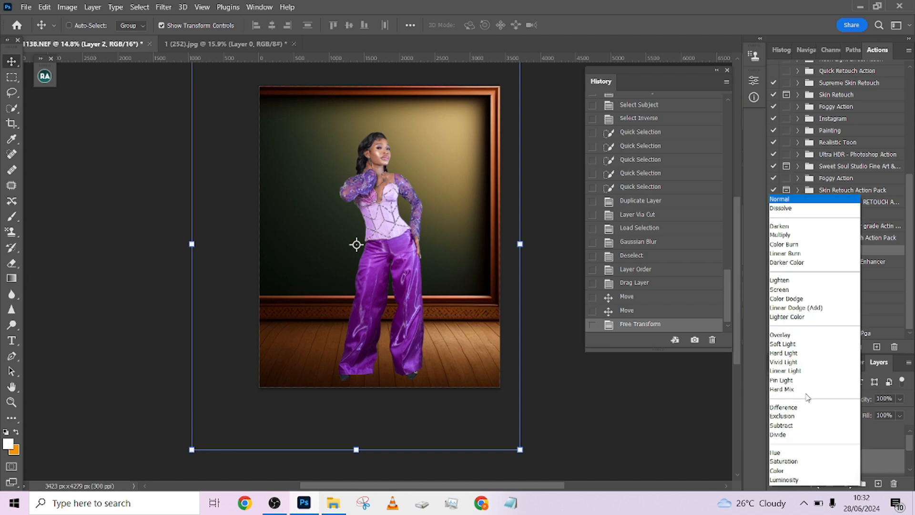
pyautogui.click(780, 335)
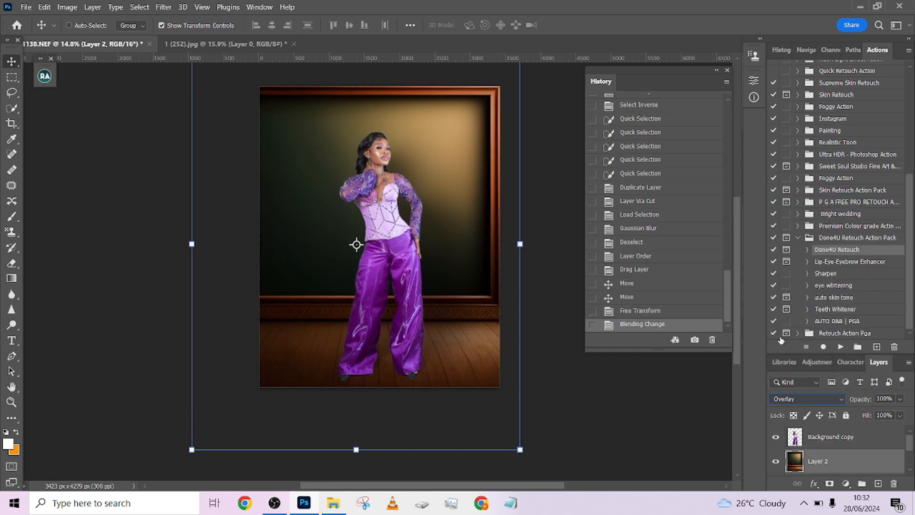
pyautogui.moveTo(787, 333)
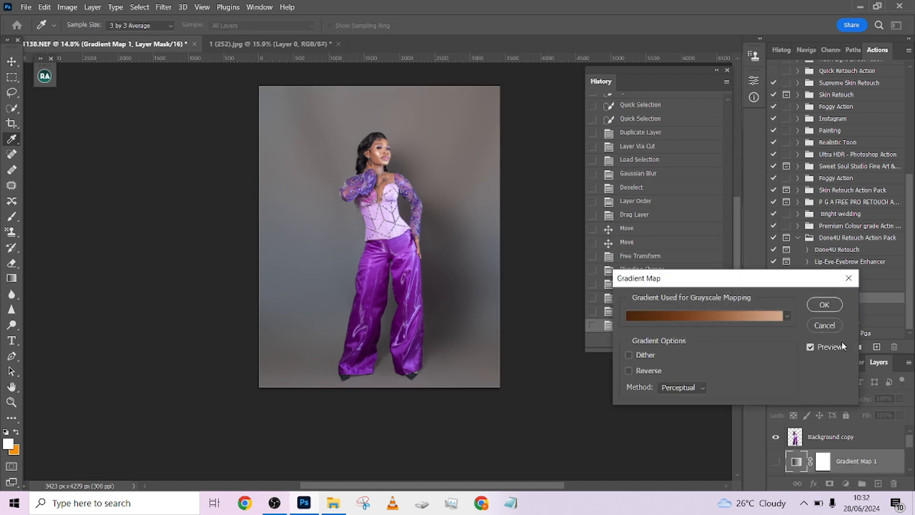
pyautogui.moveTo(819, 308)
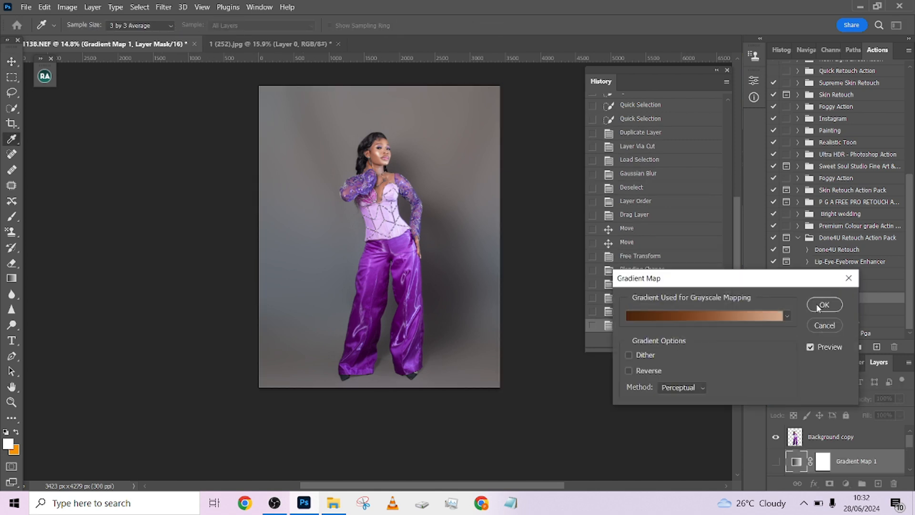
# Apply a brown Gradient Map in Color mode at 27% opacity over the portrait
pyautogui.click(824, 304)
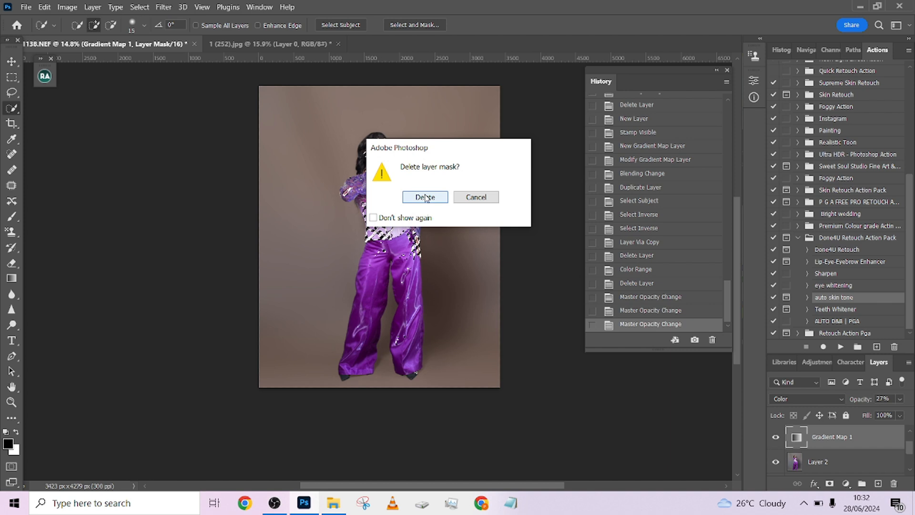
# Remask the brown gradient map, clip it to the woman's layer and lower it to about 51% opacity
pyautogui.click(425, 197)
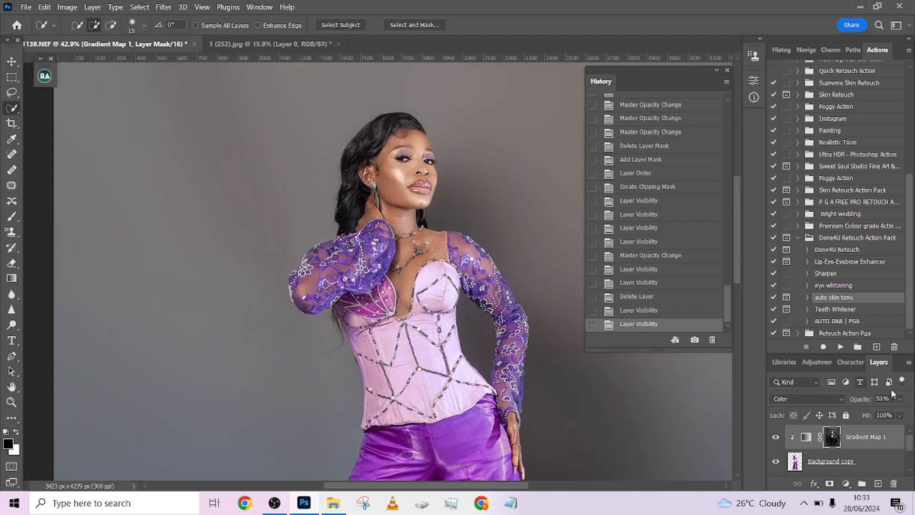
pyautogui.moveTo(893, 414); pyautogui.dragTo(873, 414)
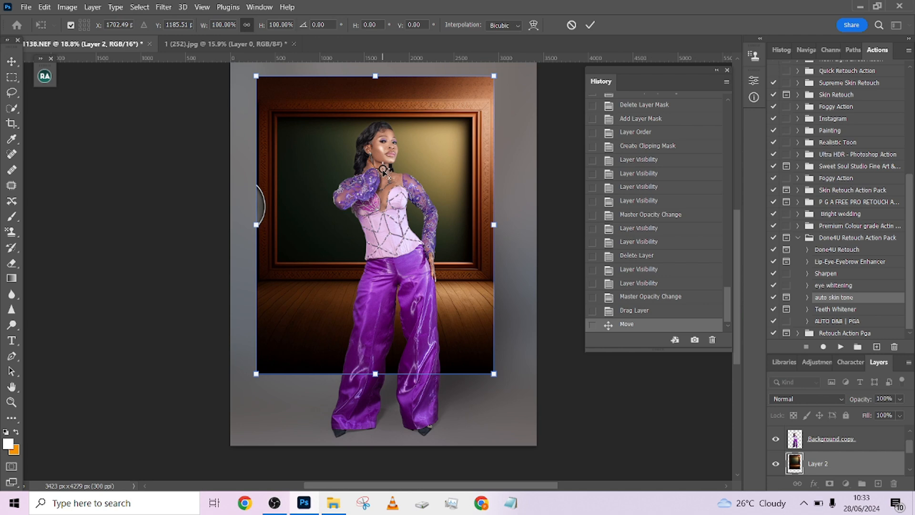
# Free-transform the backdrop to about 176% so it fills the canvas, commit, and set Normal blending
pyautogui.moveTo(494, 374); pyautogui.dragTo(530, 436)
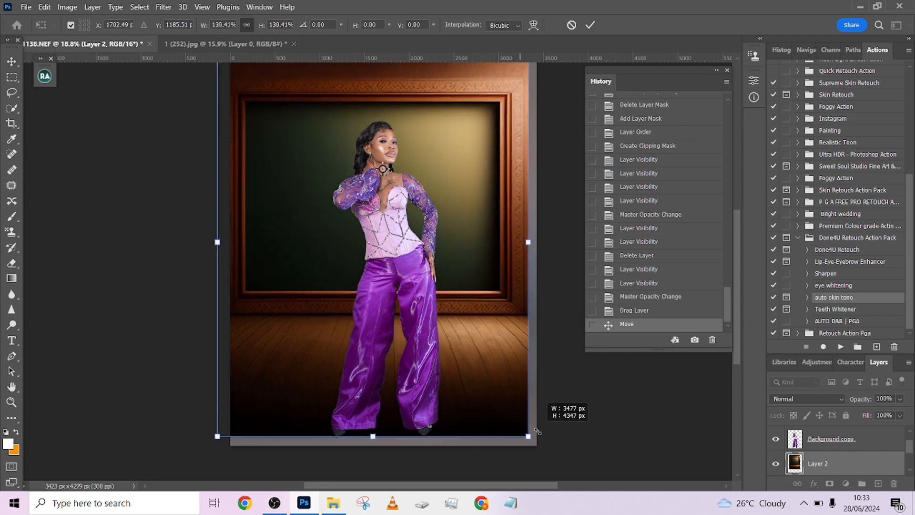
pyautogui.moveTo(530, 437); pyautogui.dragTo(550, 476)
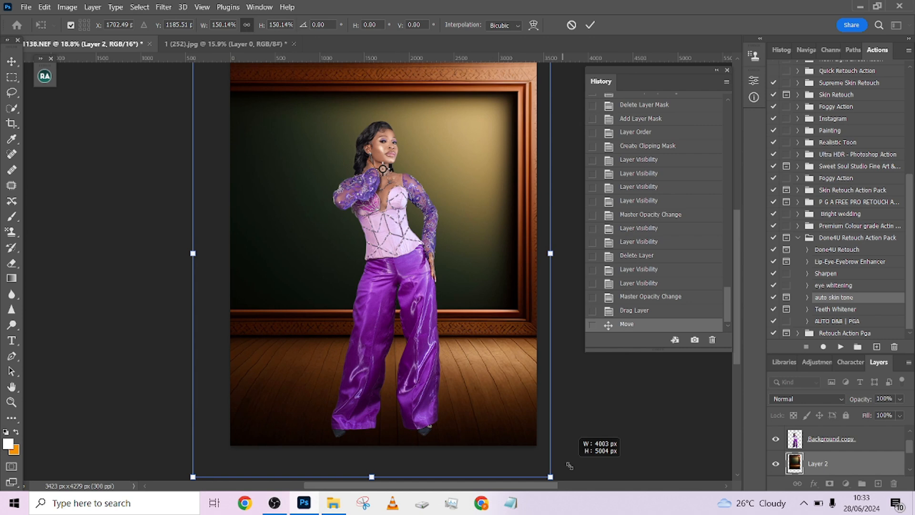
pyautogui.moveTo(549, 476); pyautogui.dragTo(581, 469)
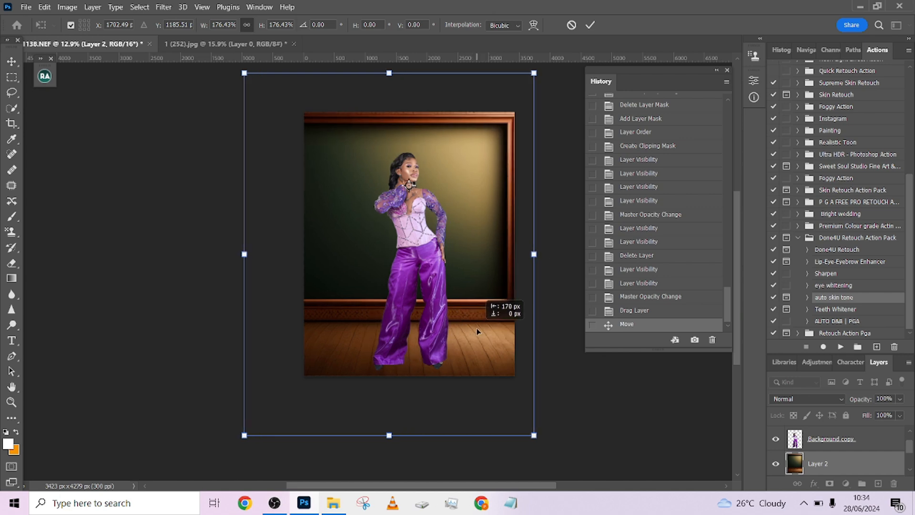
pyautogui.click(590, 25)
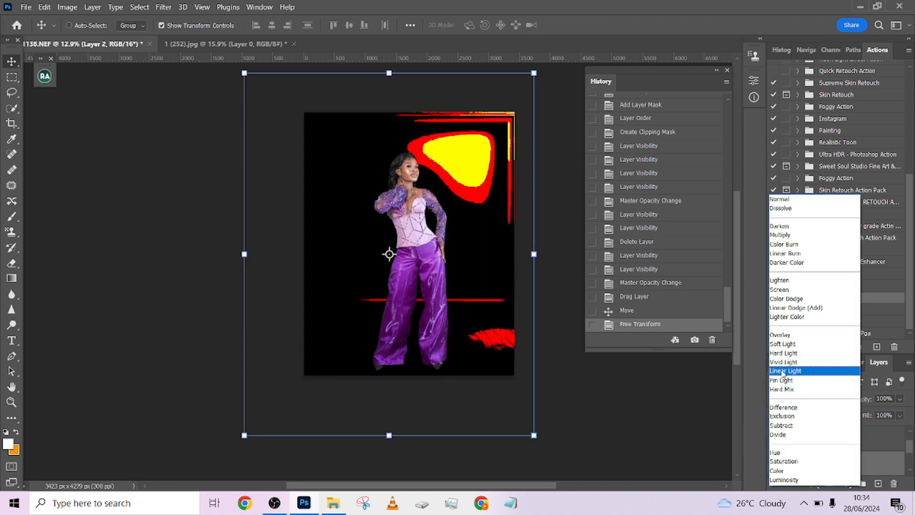
pyautogui.click(780, 335)
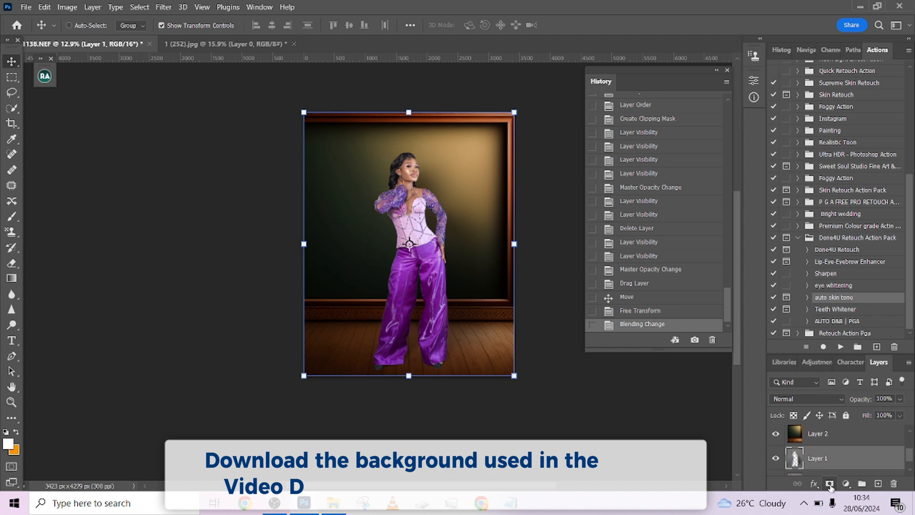
pyautogui.click(830, 483)
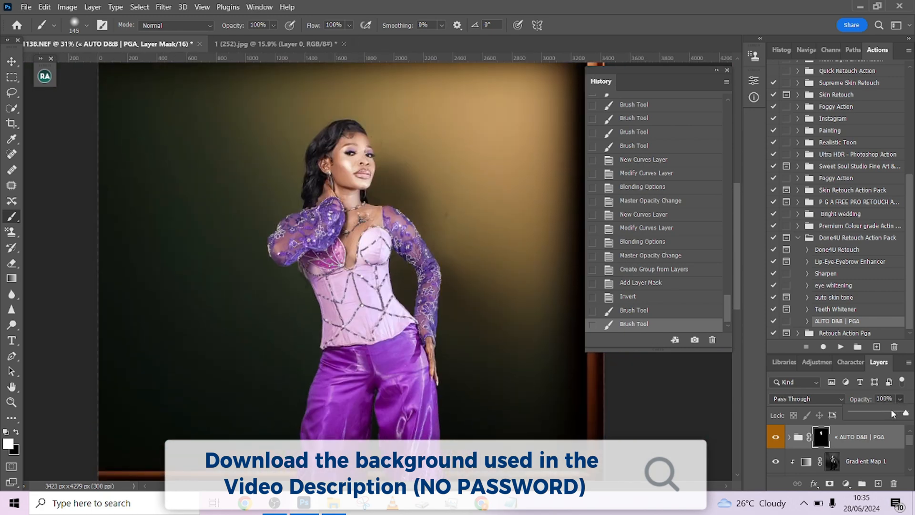
# Lower the AUTO D&B group to 53% opacity and toggle its visibility to compare
pyautogui.moveTo(893, 414); pyautogui.dragTo(869, 414)
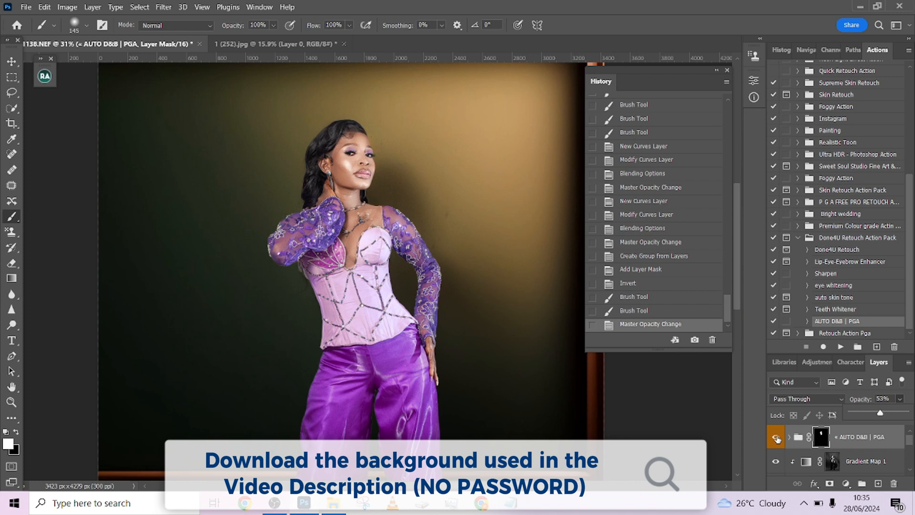
pyautogui.click(777, 437)
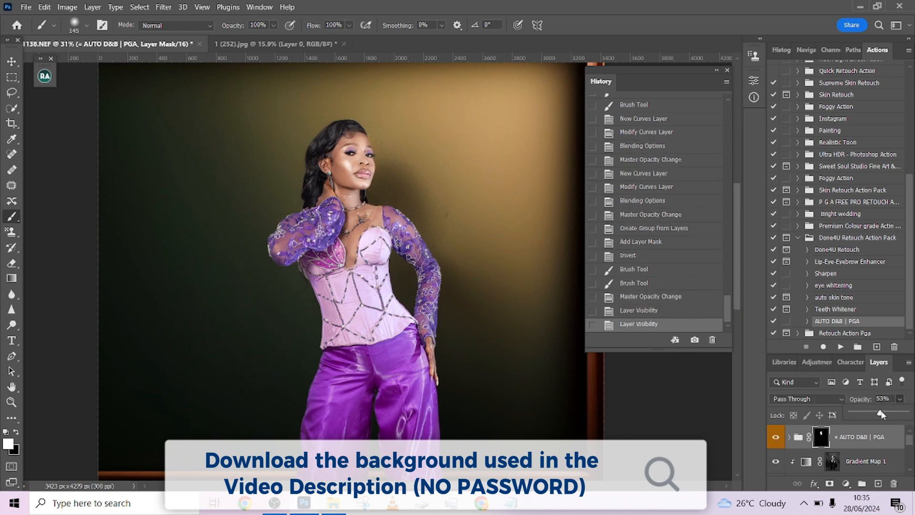
pyautogui.moveTo(884, 414); pyautogui.dragTo(870, 414)
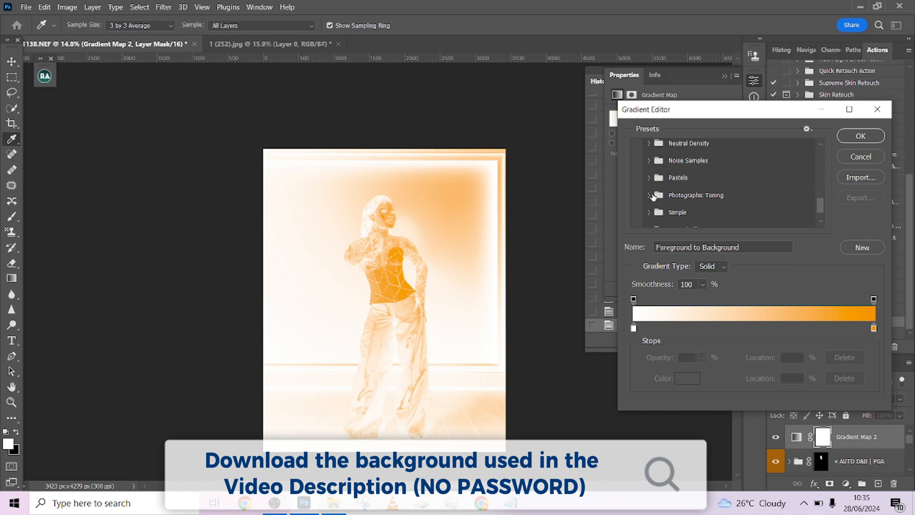
# Apply the Gold photographic-toning preset to a new gradient map and reduce it to about 35% opacity
pyautogui.click(739, 201)
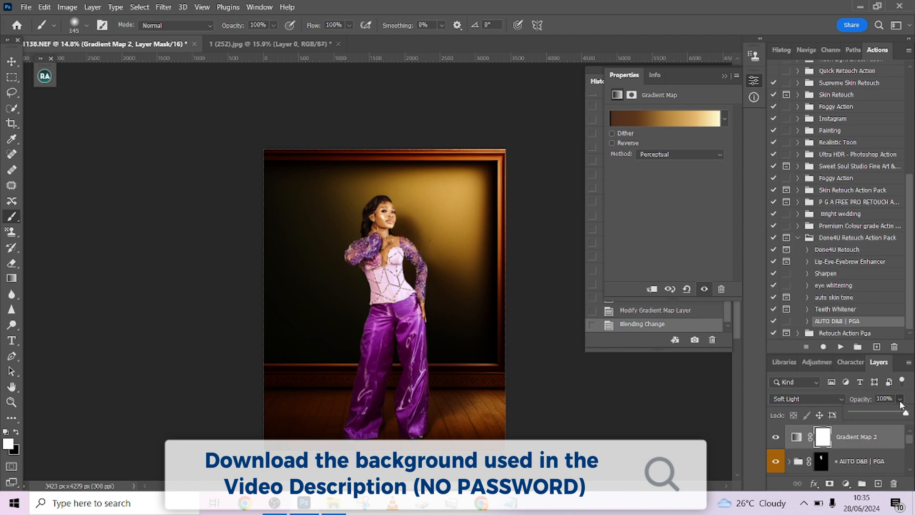
pyautogui.moveTo(899, 414); pyautogui.dragTo(870, 414)
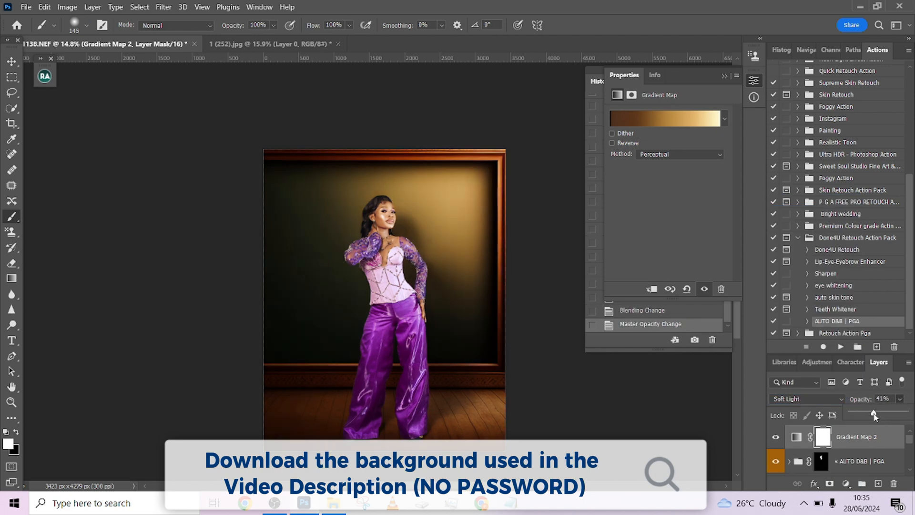
pyautogui.moveTo(893, 415); pyautogui.dragTo(869, 415)
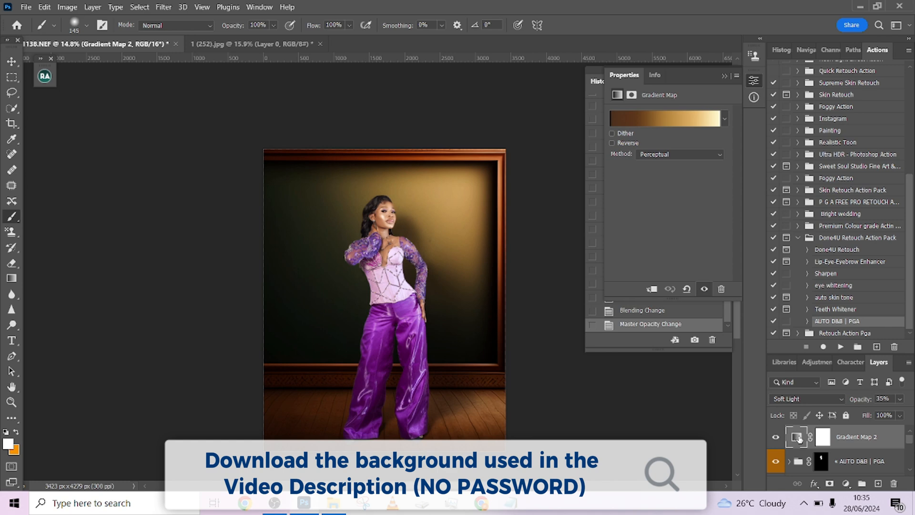
# Reopen the Gradient Editor and add a new colour stop to the gold gradient
pyautogui.click(666, 119)
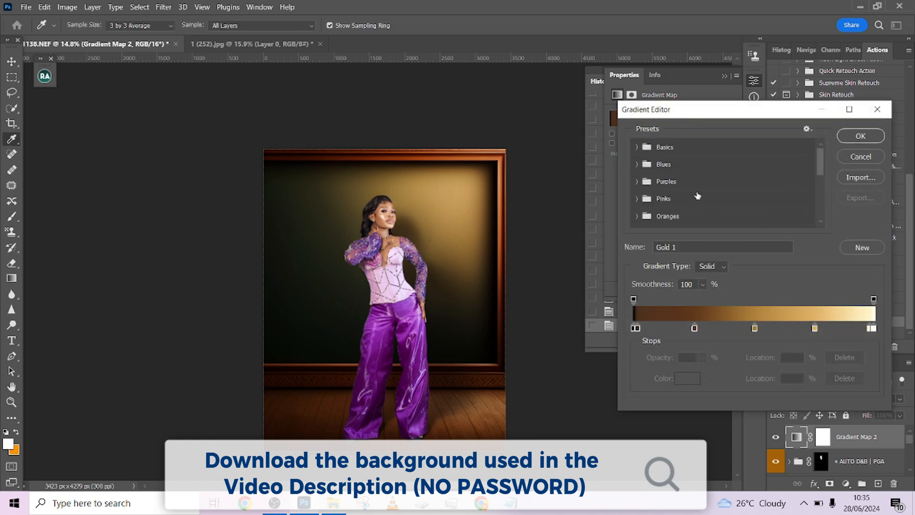
pyautogui.moveTo(875, 349)
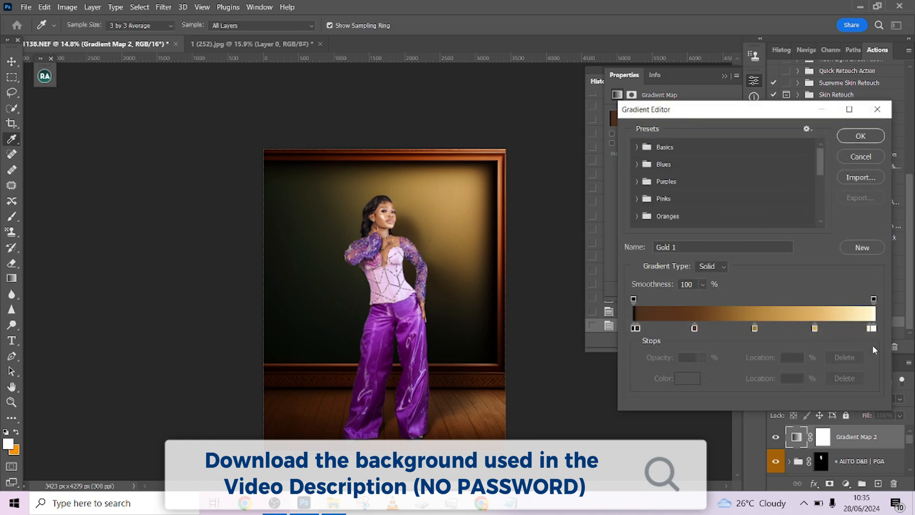
pyautogui.click(785, 328)
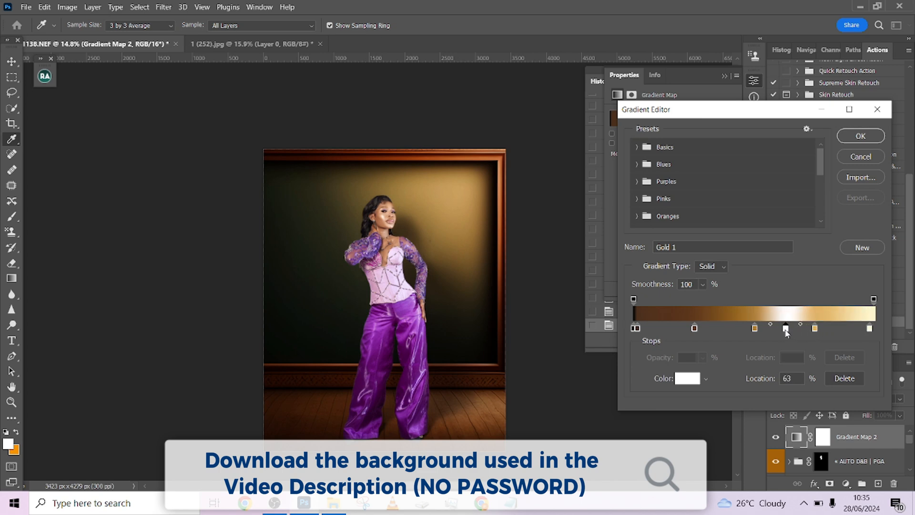
pyautogui.click(785, 328)
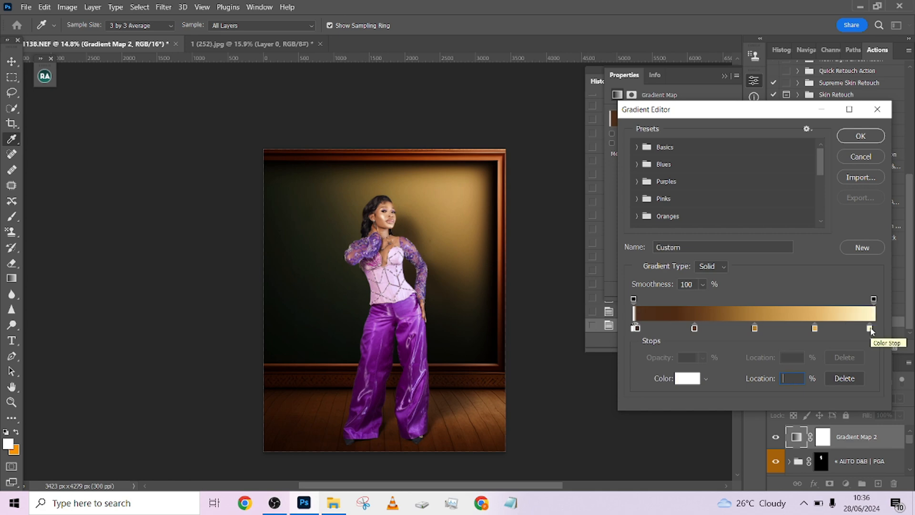
# Set Gradient Map 2 to Linear Burn at about 28% opacity and 34% fill
pyautogui.click(860, 135)
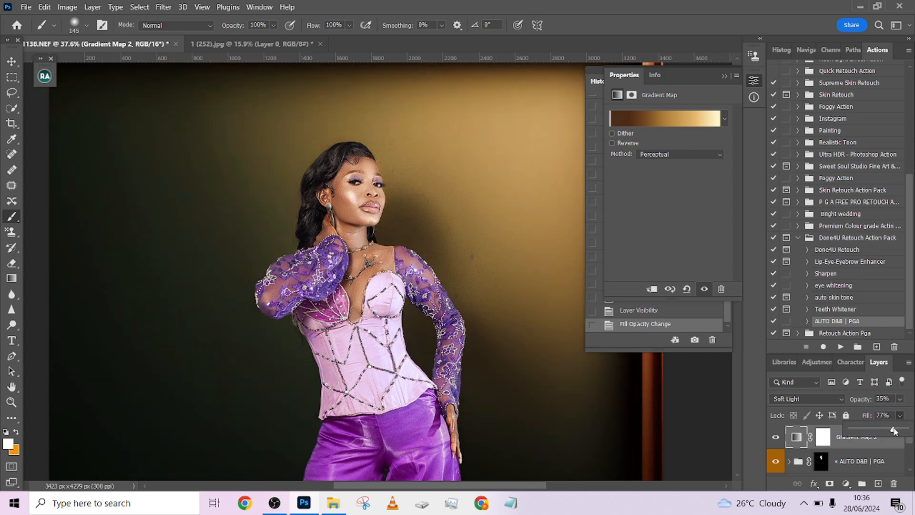
pyautogui.click(806, 398)
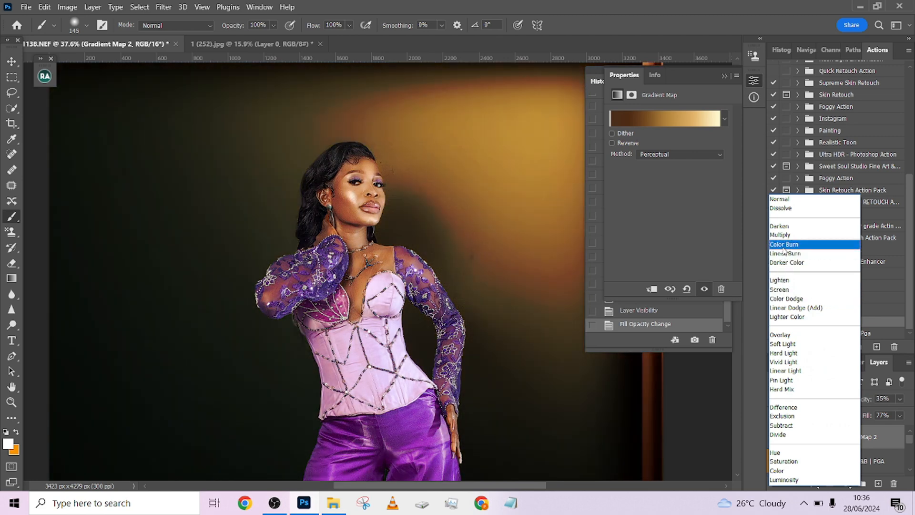
pyautogui.click(785, 254)
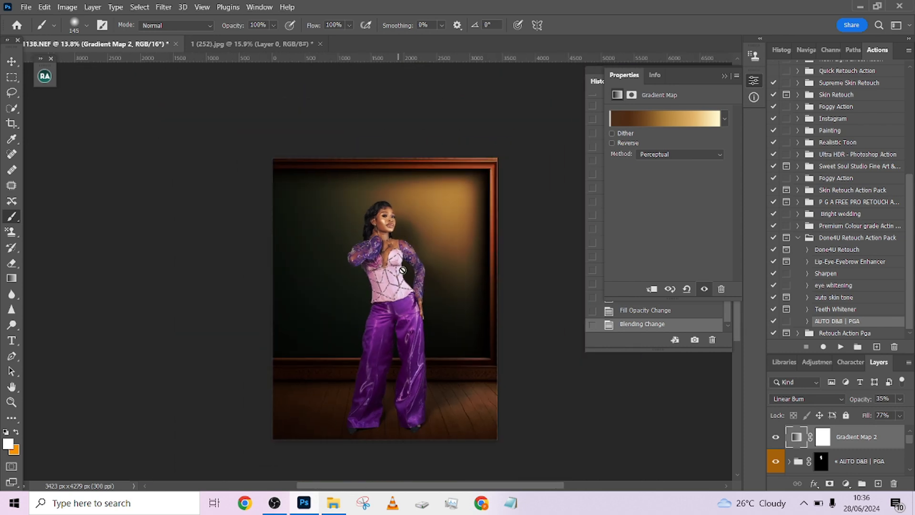
pyautogui.moveTo(492, 242)
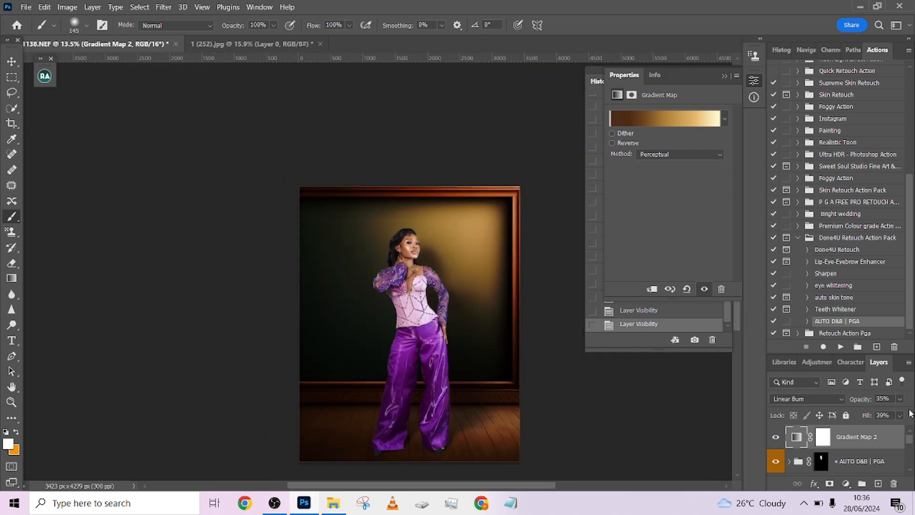
pyautogui.moveTo(899, 414); pyautogui.dragTo(870, 415)
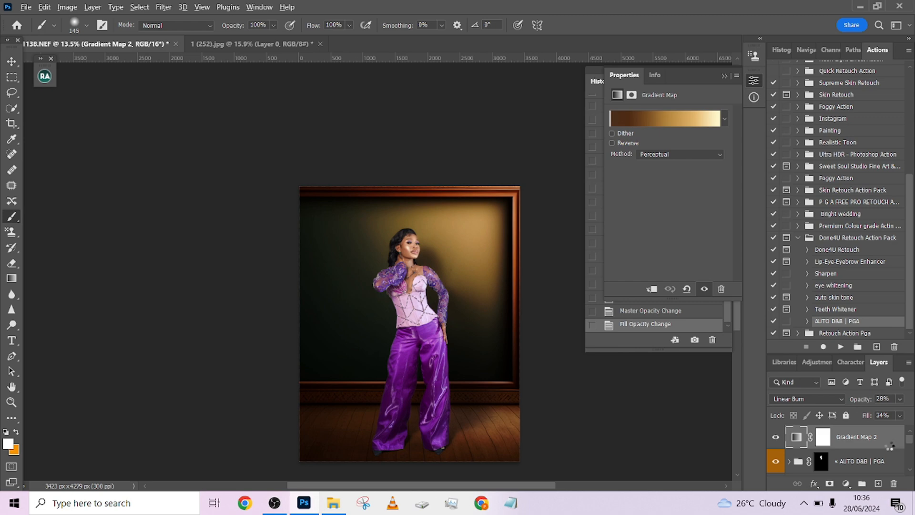
pyautogui.click(163, 7)
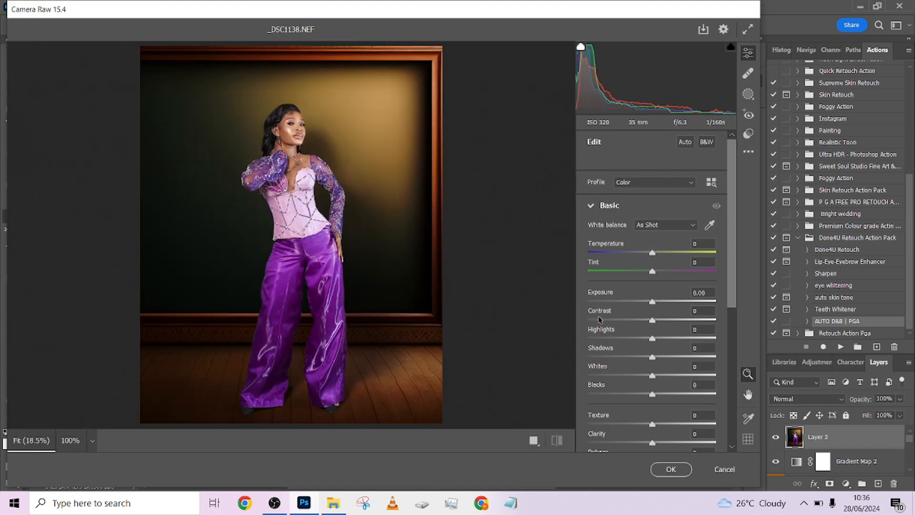
# In Camera Raw on the merged copy, darken vignetting to -26 and push Purples saturation to about +68
pyautogui.scroll(-3)
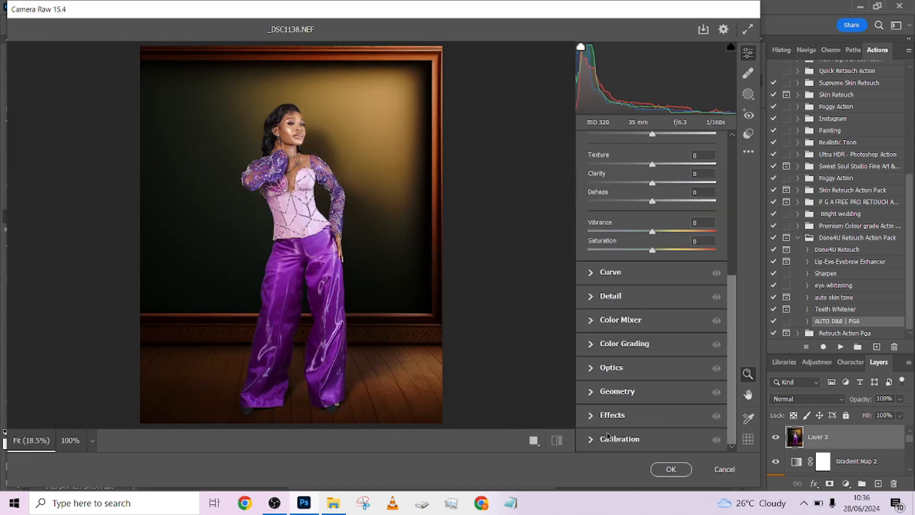
pyautogui.moveTo(652, 442); pyautogui.dragTo(676, 442)
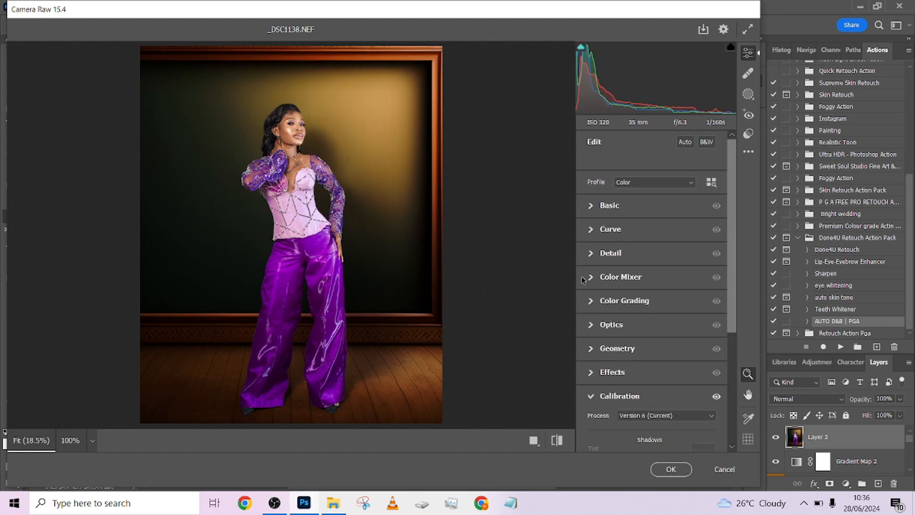
pyautogui.click(621, 276)
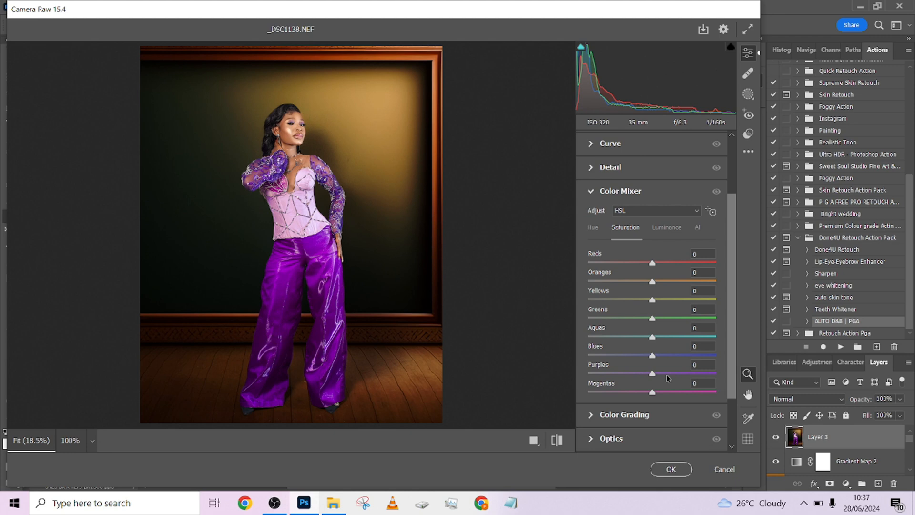
pyautogui.moveTo(653, 372); pyautogui.dragTo(700, 372)
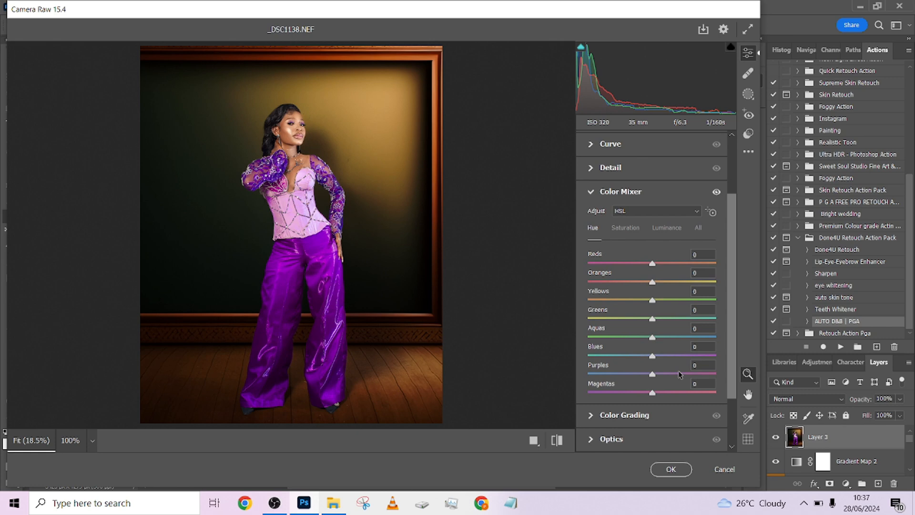
pyautogui.moveTo(652, 373); pyautogui.dragTo(588, 374)
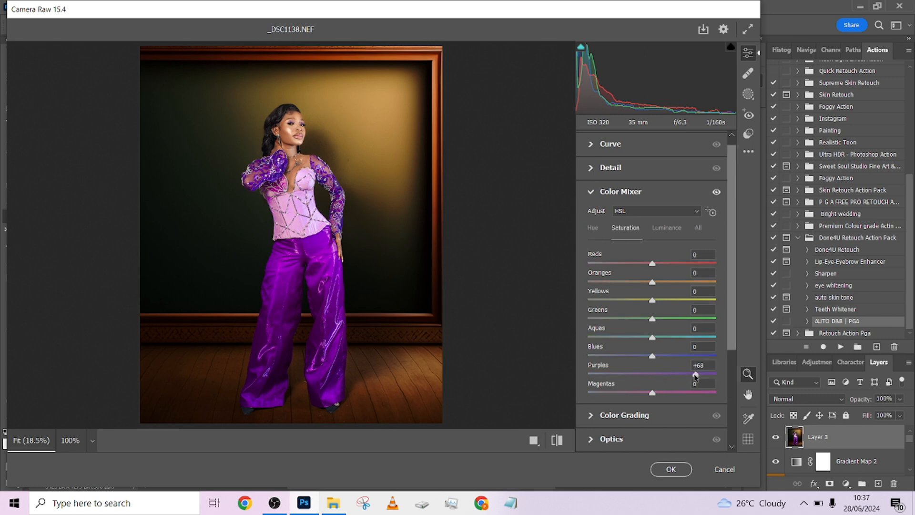
pyautogui.moveTo(695, 375); pyautogui.dragTo(683, 375)
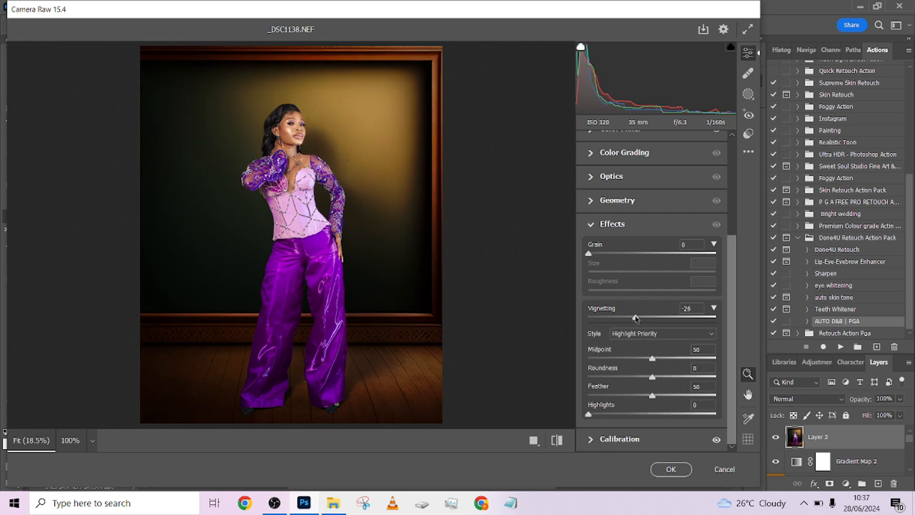
# Reduce Basic Highlights to -16 and apply the Camera Raw adjustments
pyautogui.scroll(-3)
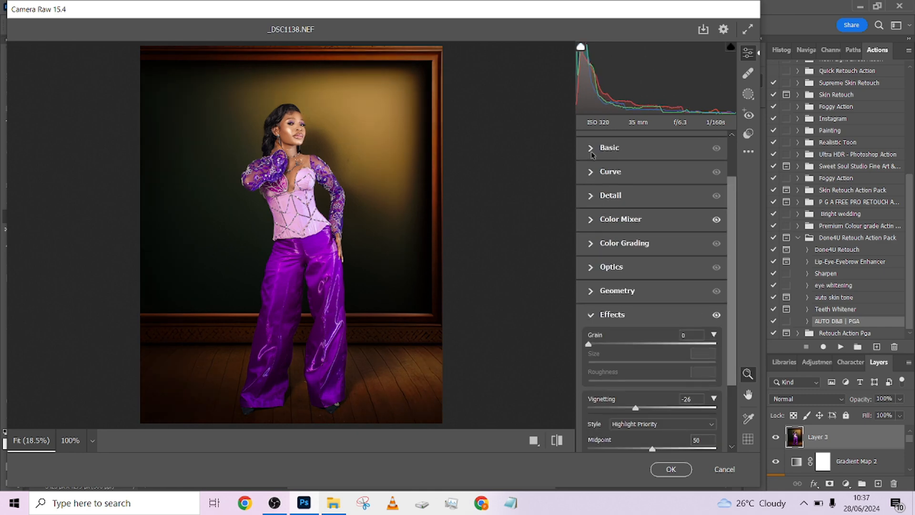
pyautogui.click(609, 148)
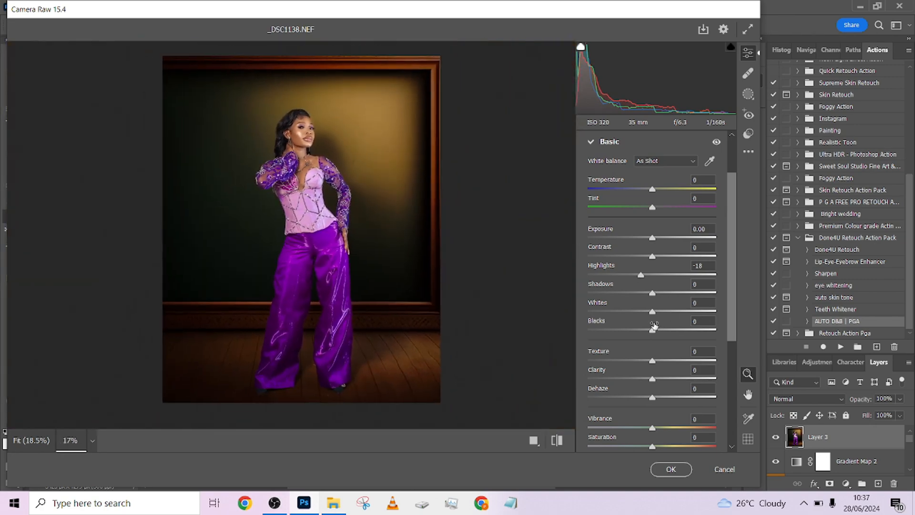
pyautogui.moveTo(642, 275); pyautogui.dragTo(645, 275)
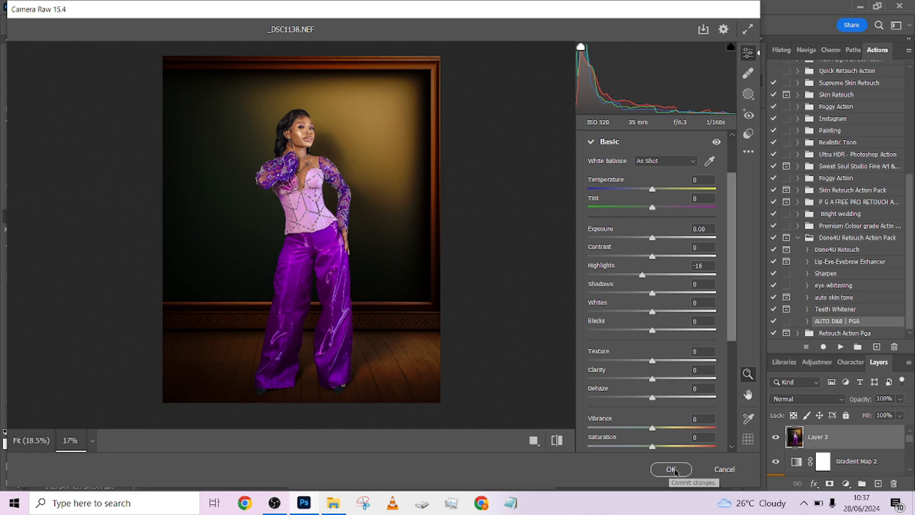
pyautogui.click(671, 469)
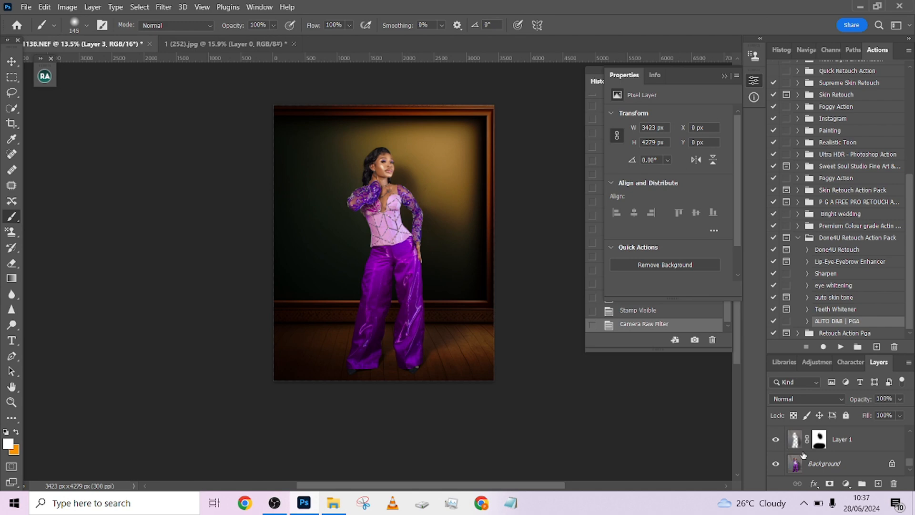
# In History, revisit the original Open state and the early Rectangular Marquee canvas-extension stage
pyautogui.click(776, 463)
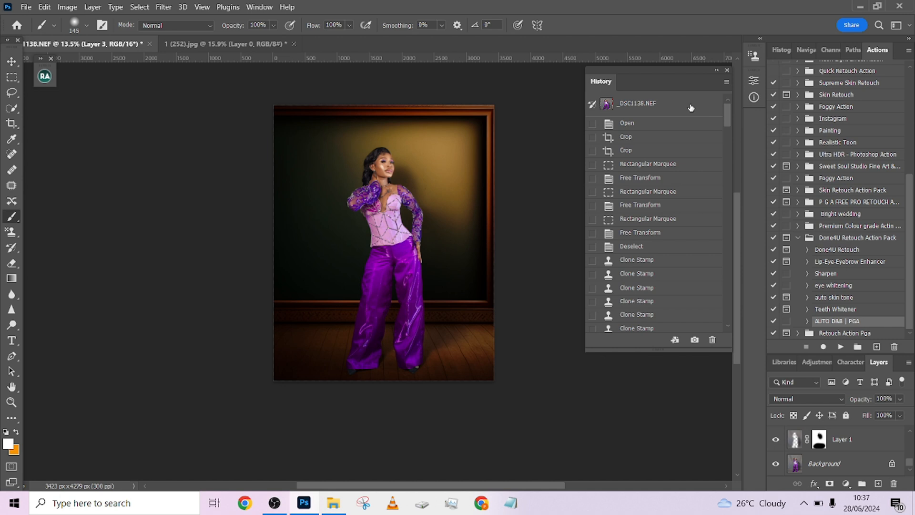
pyautogui.click(627, 123)
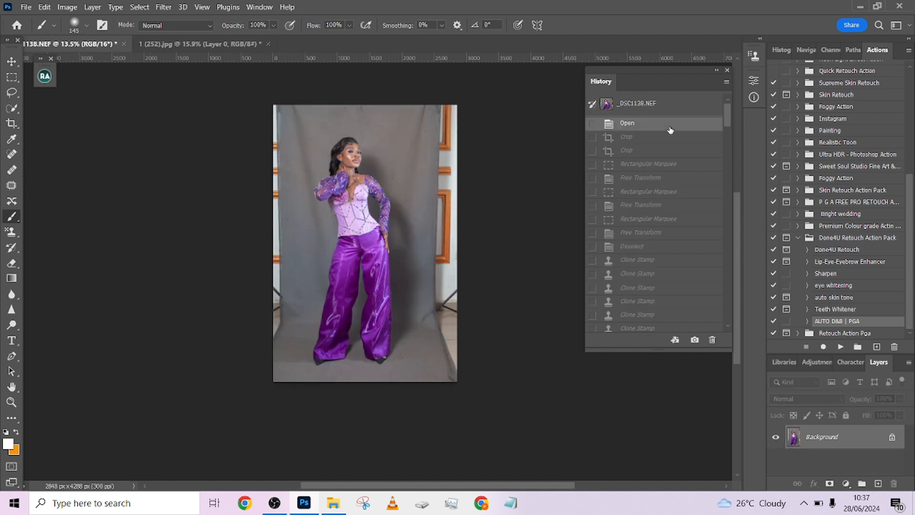
pyautogui.click(648, 192)
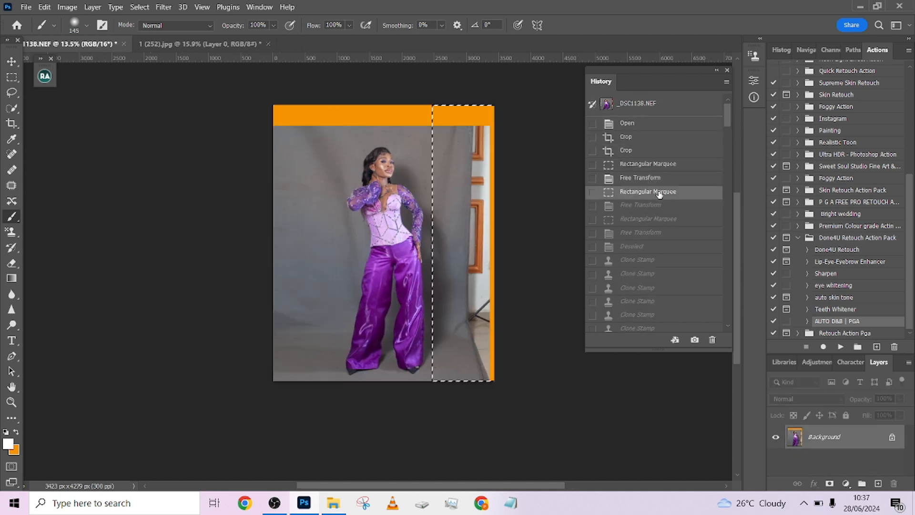